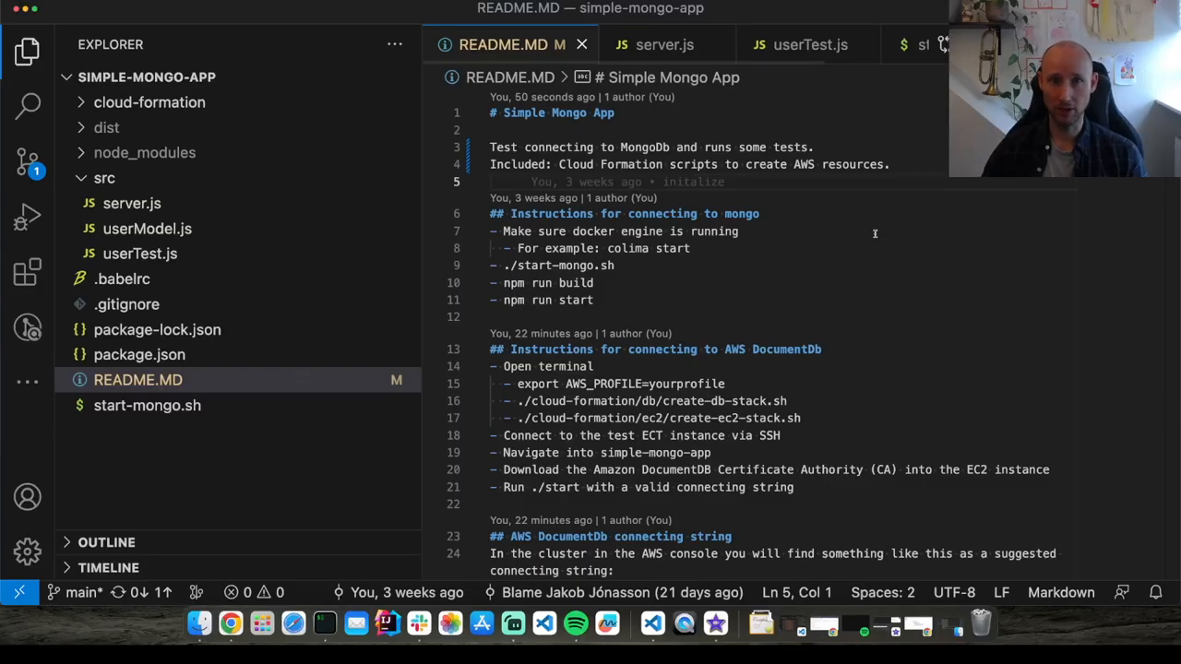
Review the CloudFormation scripts note and the connectToMongo connection-choice code in server.js.
drag(520, 147, 665, 147)
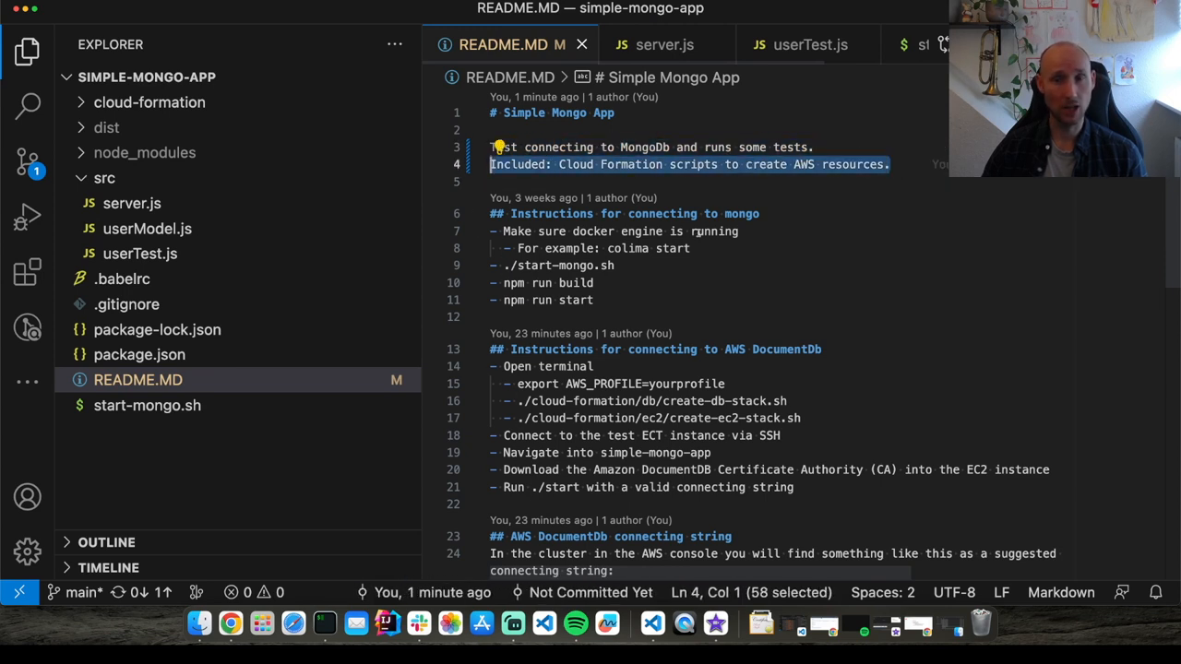
scroll(down, 3)
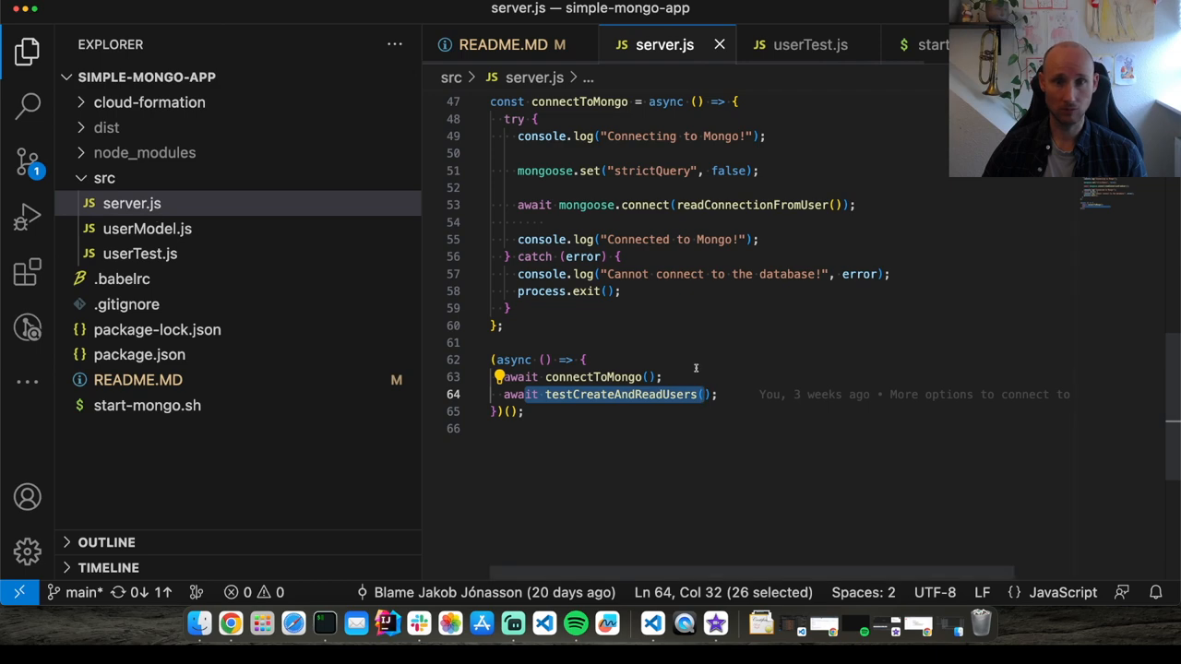
click(587, 491)
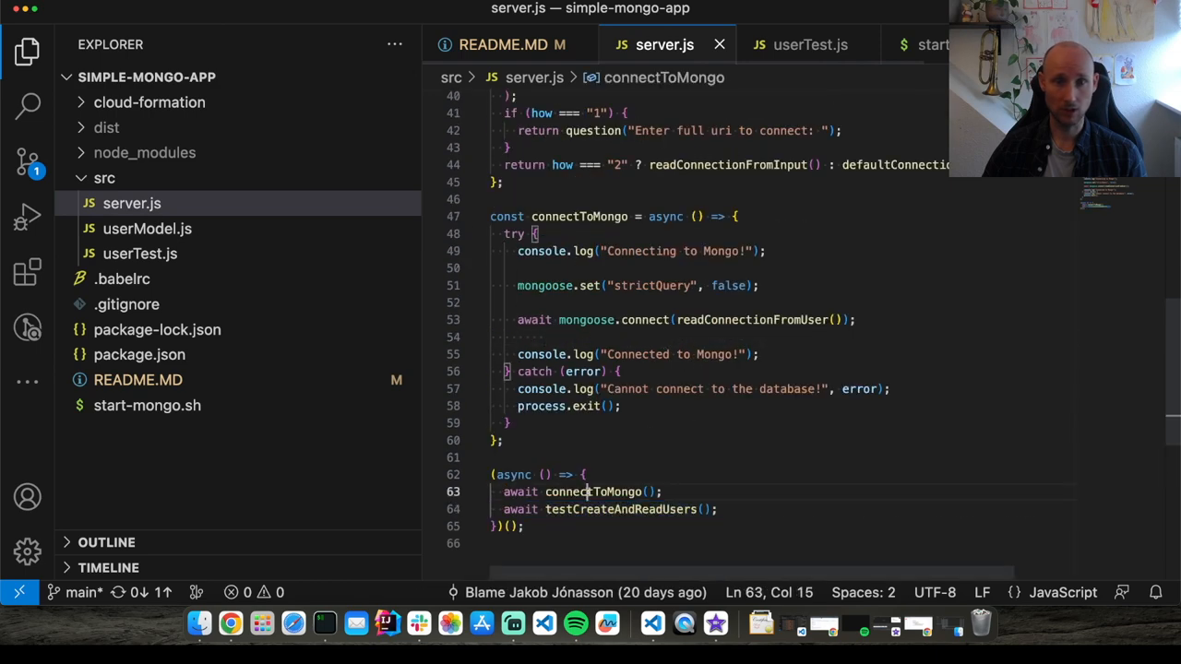
double_click(593, 491)
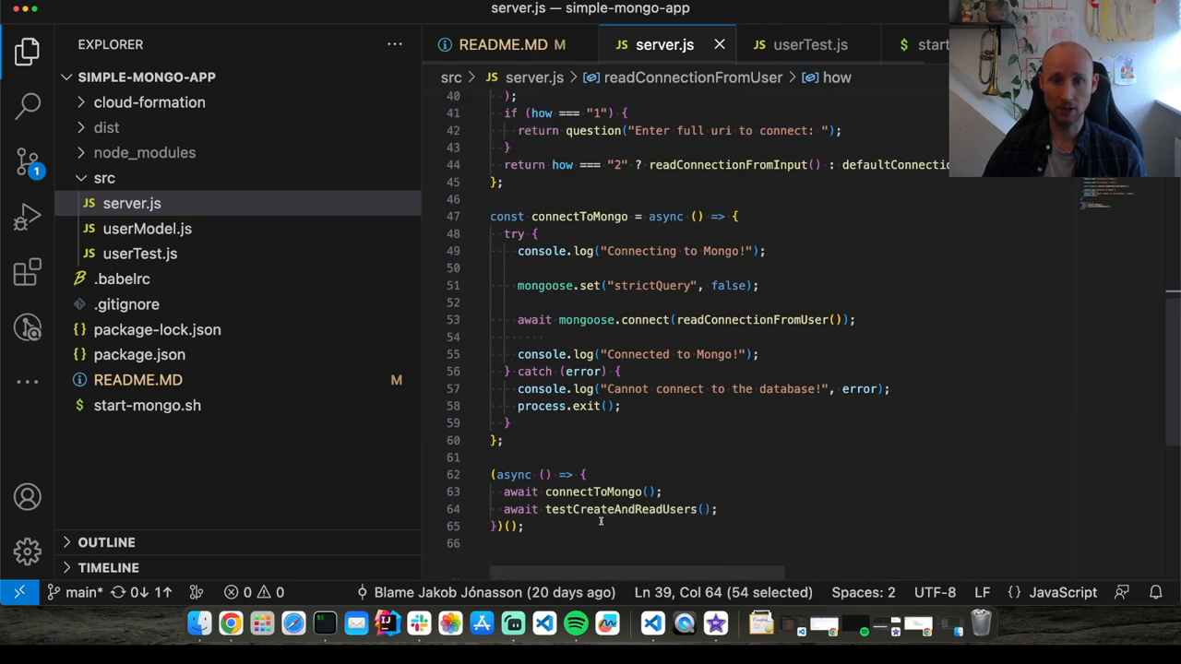
mouse_move(157, 329)
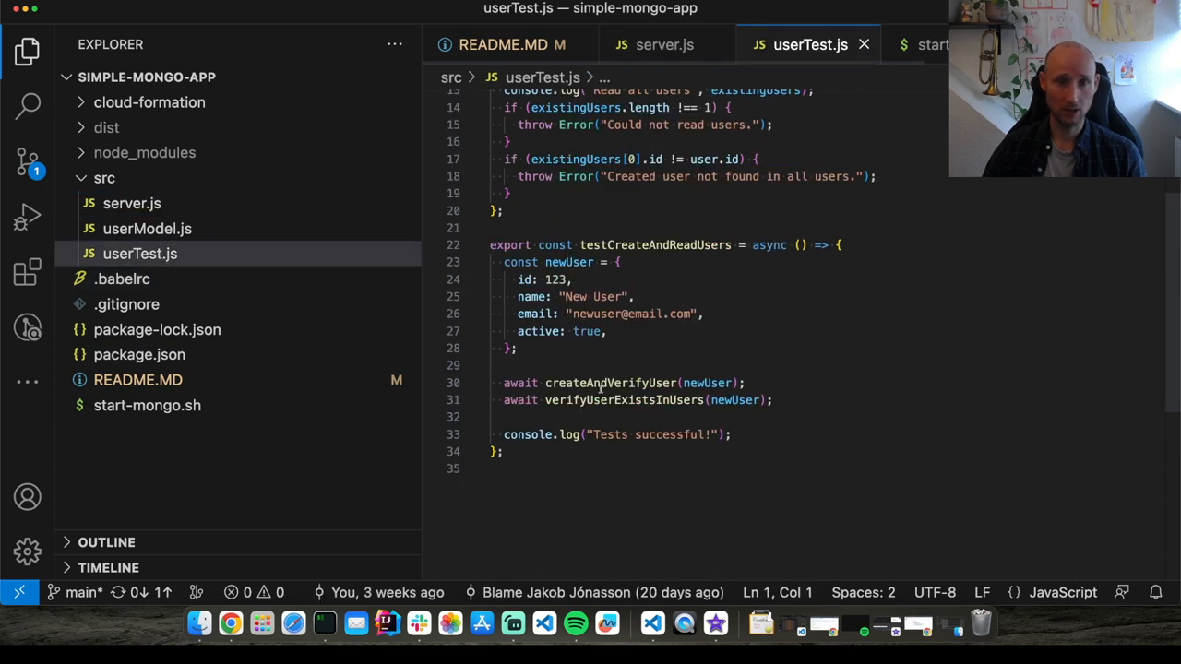
Review the createAndVerifyUser and verifyUserExistsInUsers calls in testCreateAndReadUsers.
double_click(612, 383)
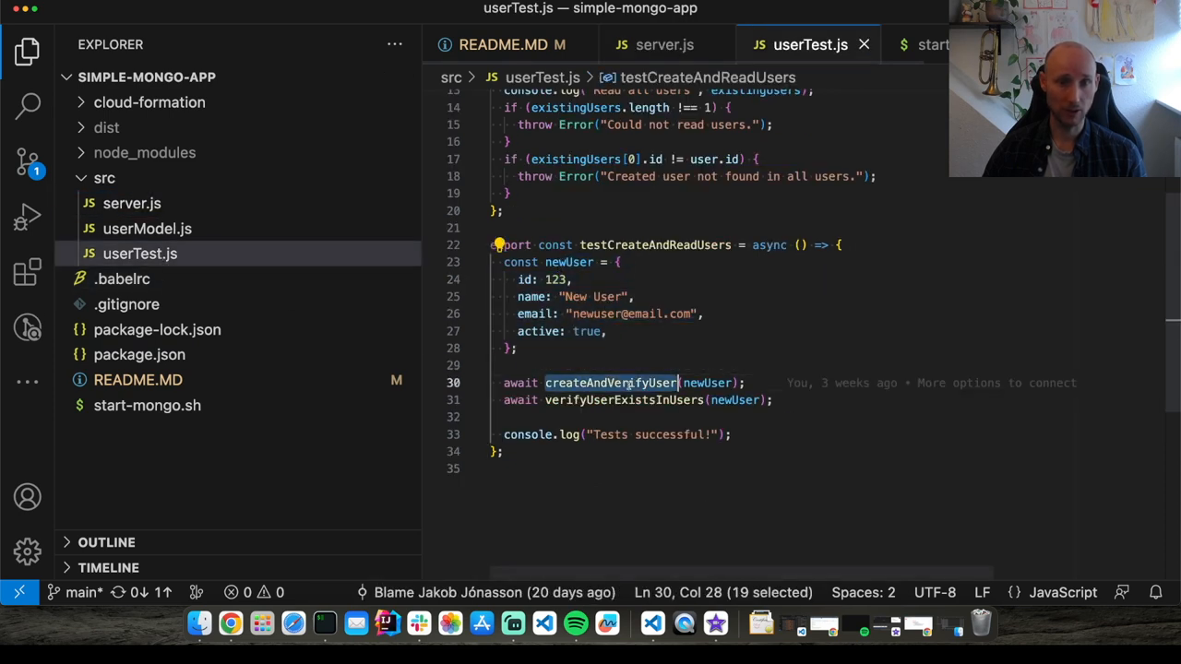
click(575, 400)
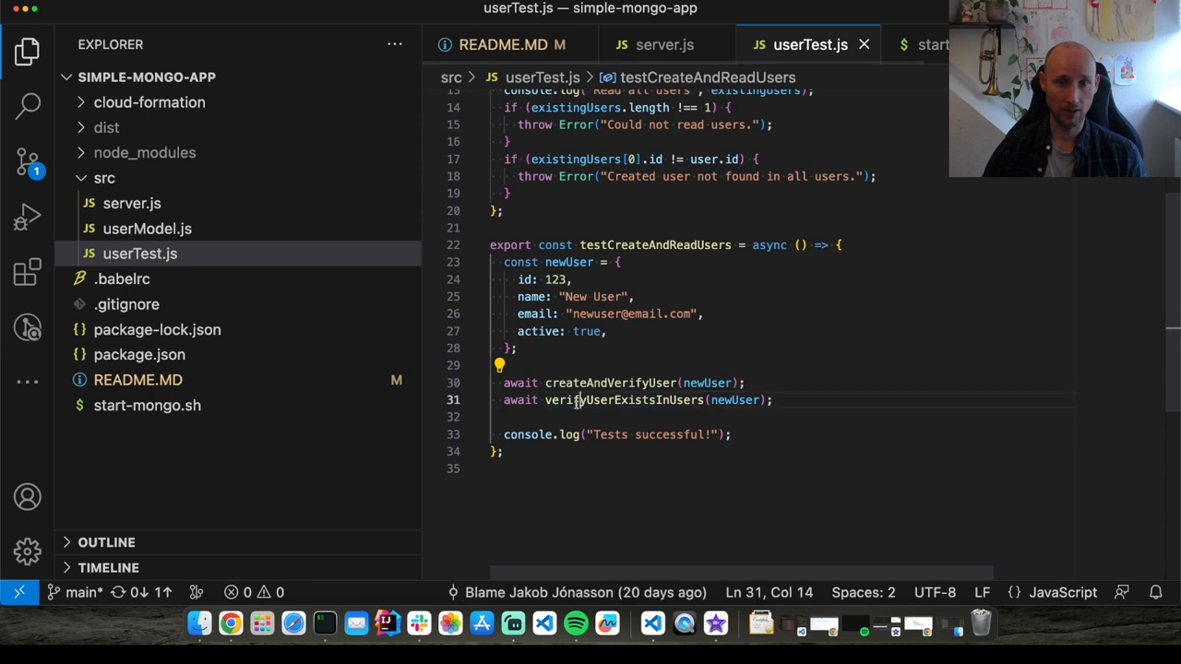
double_click(623, 399)
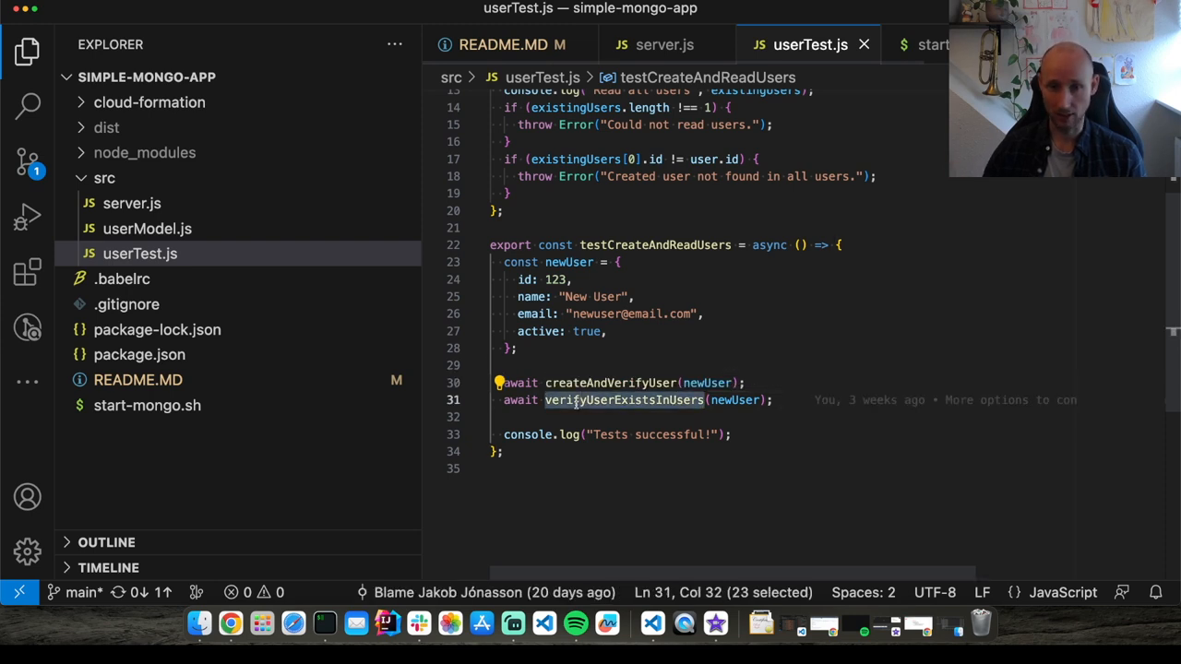
click(343, 45)
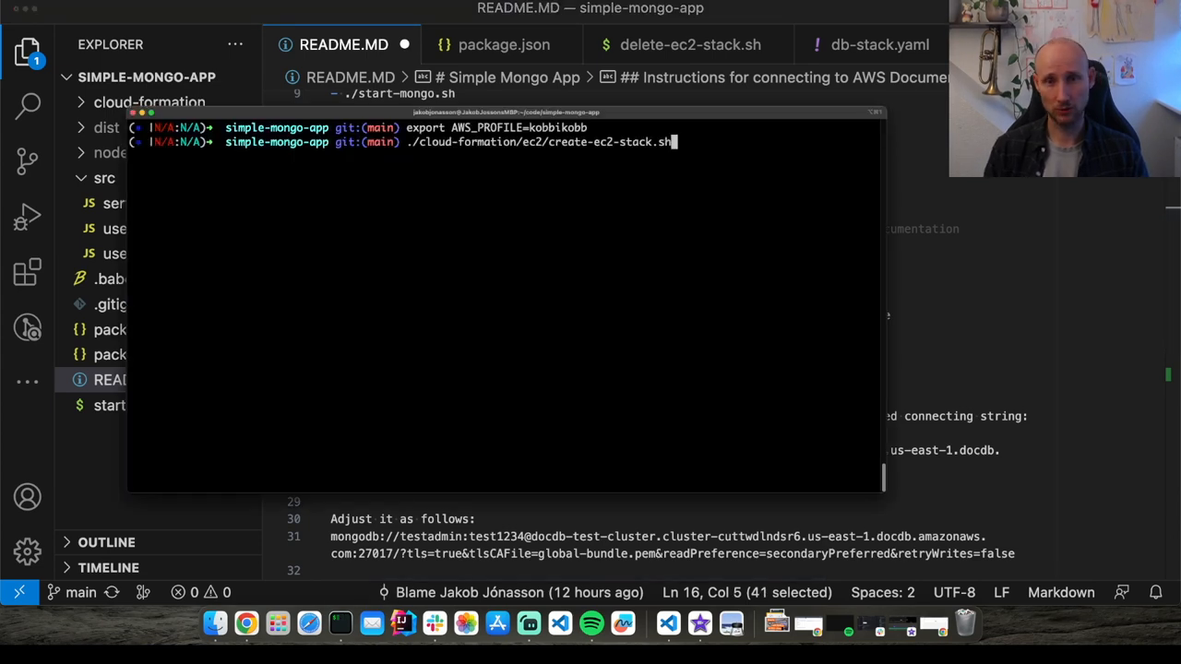
Run create-ec2-stack.sh and create-db-stack.sh to launch the EC2 and DocumentDB stacks.
key(Return)
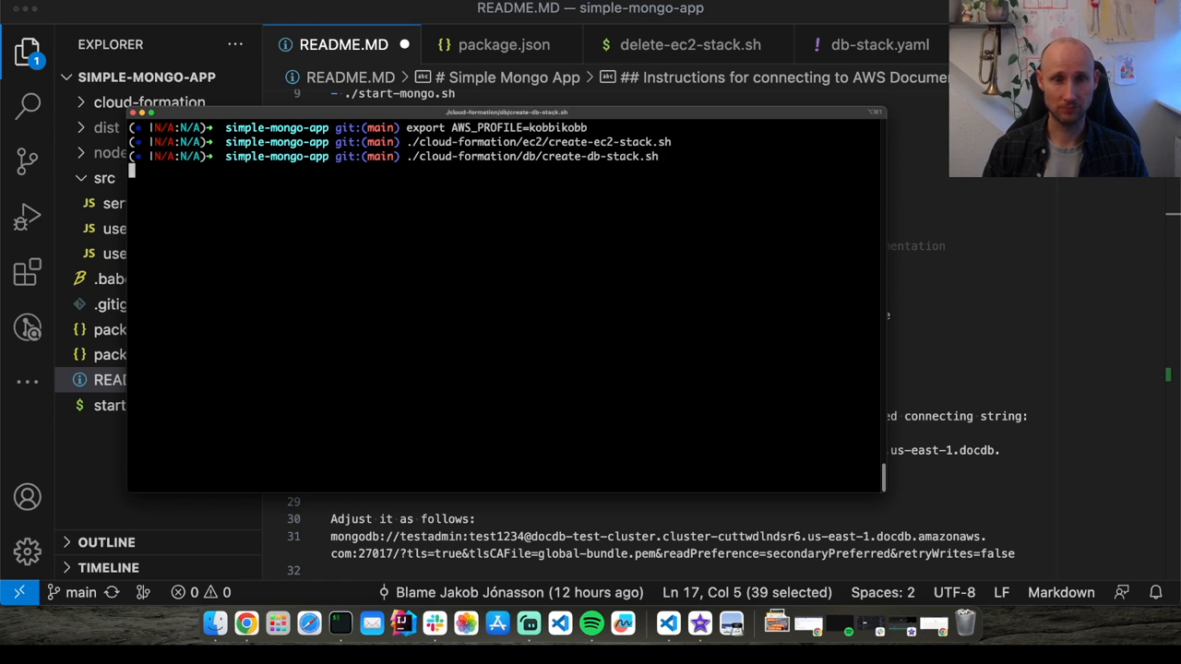
key(Return)
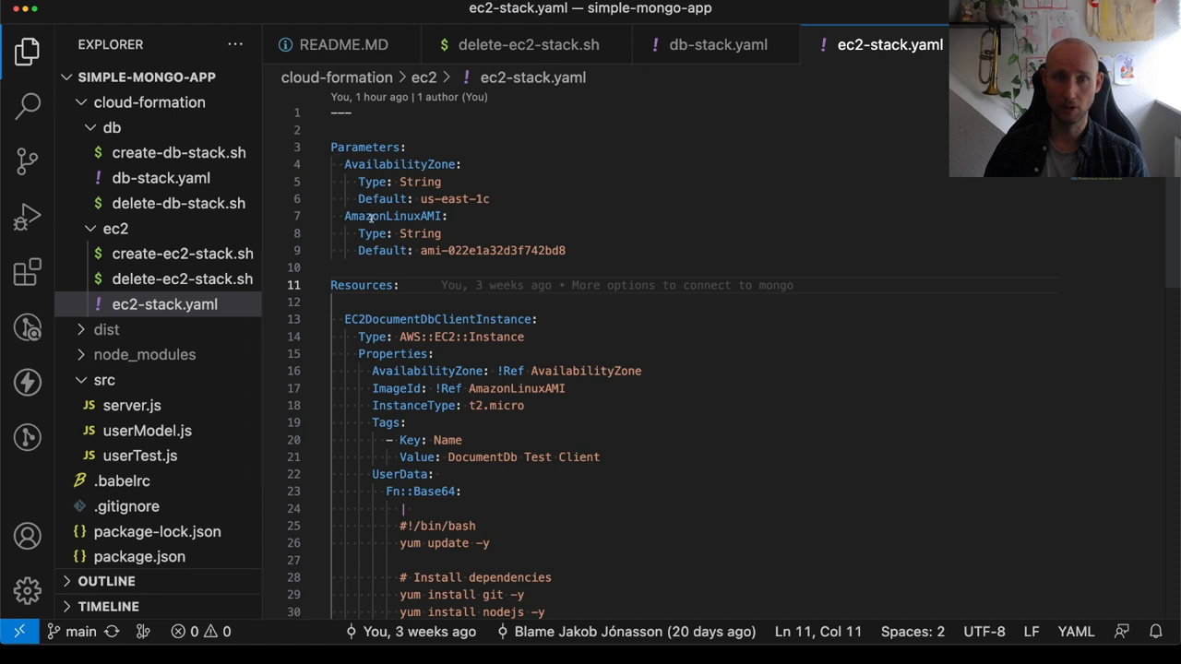
Walk through ec2-stack.yaml resources, noting the t2.micro instance type.
double_click(492, 250)
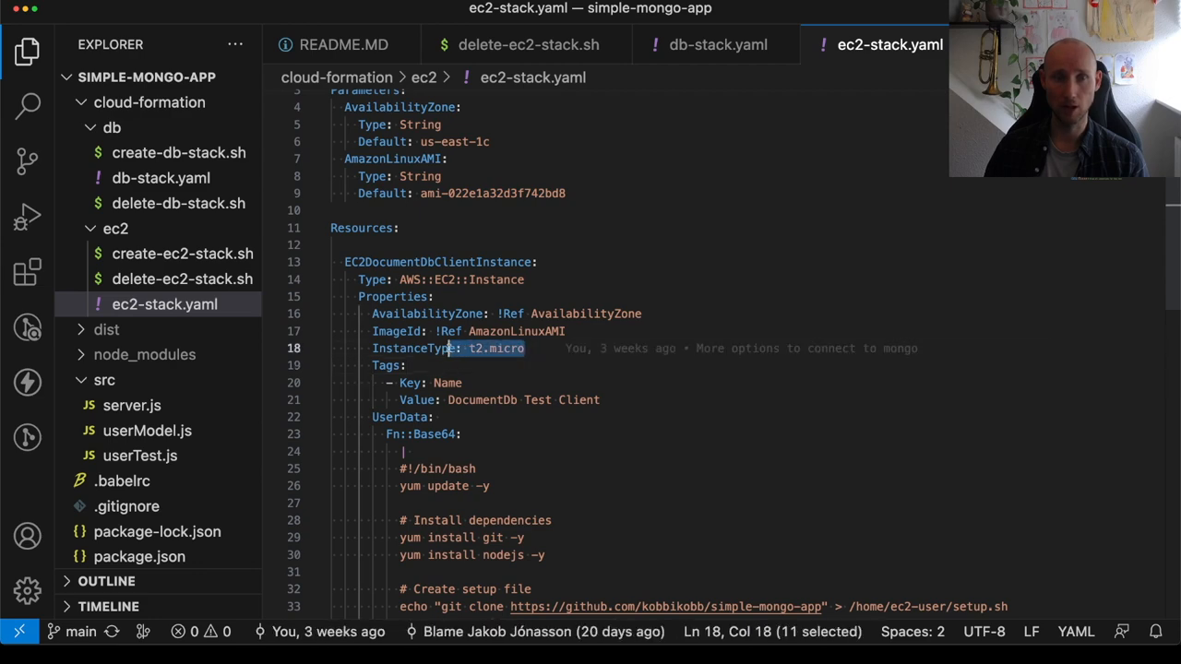
scroll(down, 3)
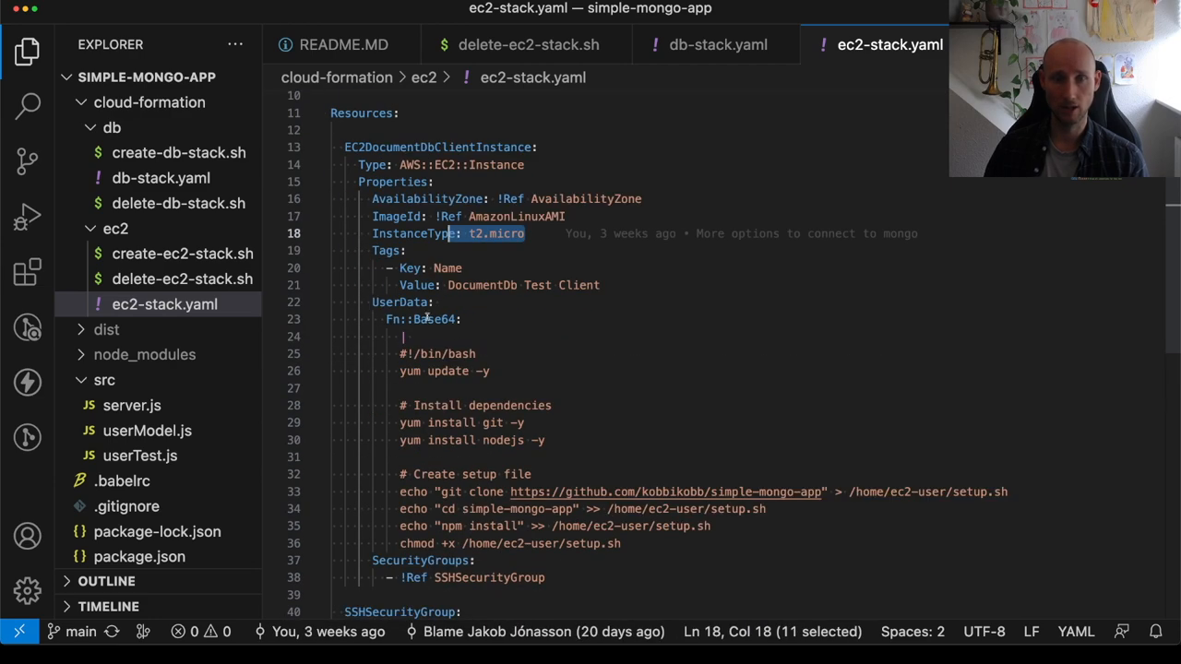
scroll(down, 3)
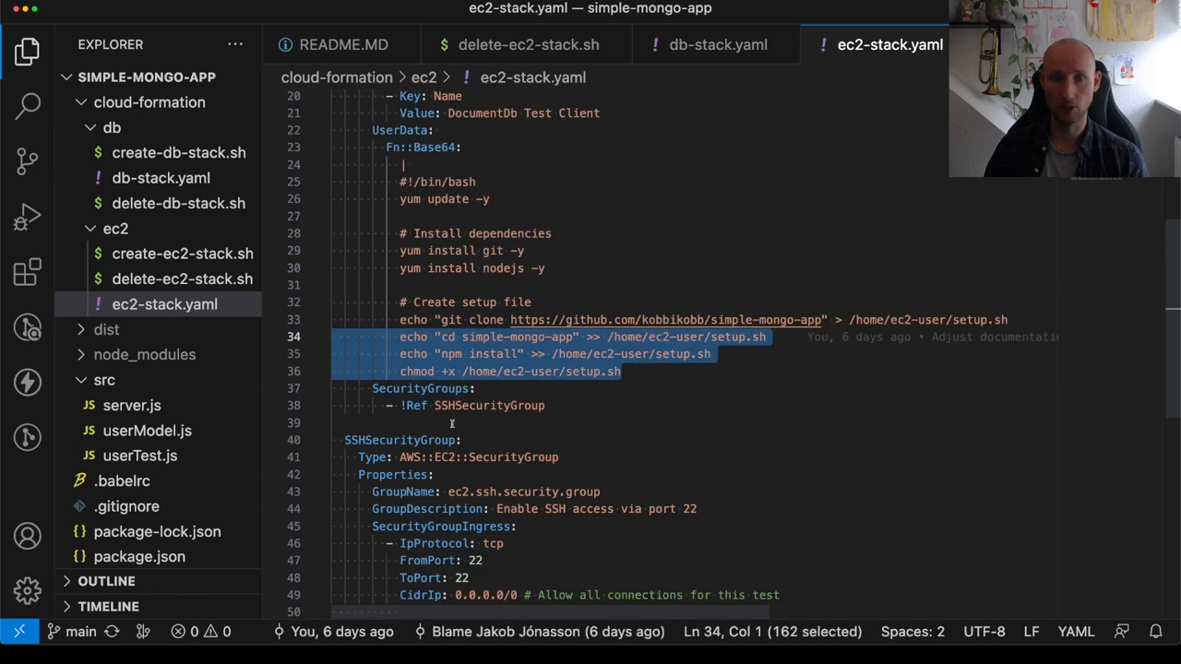
scroll(down, 3)
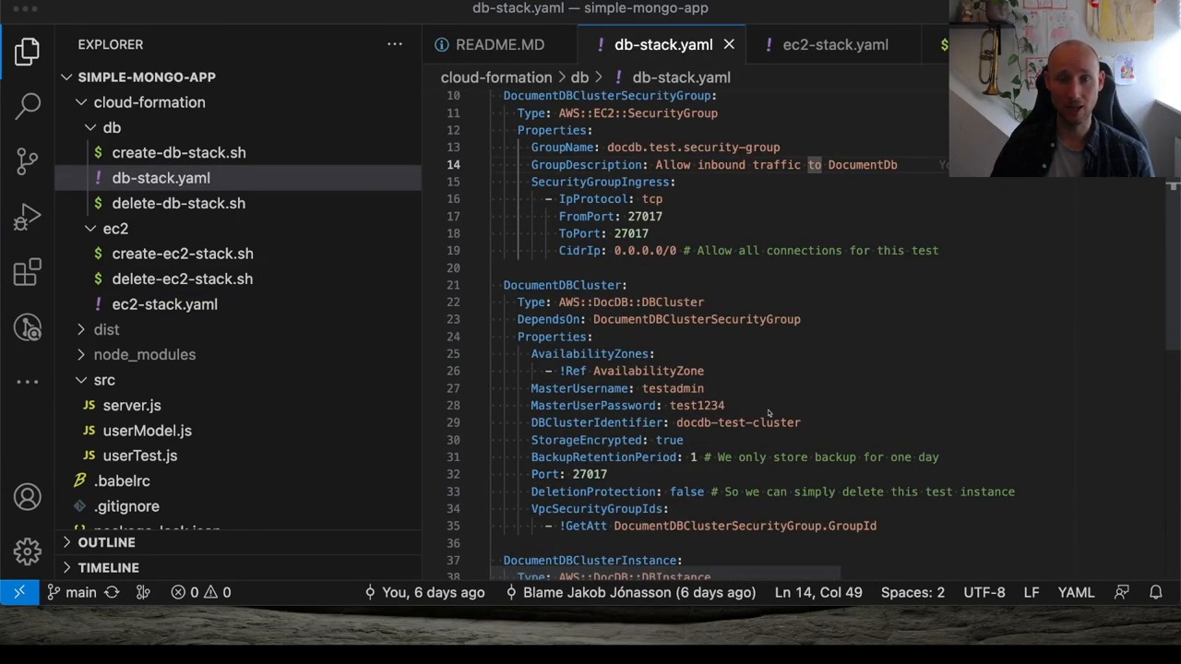
Review the DocumentDB cluster settings, port 27017 and the allow-all CidrIp ingress rule.
double_click(577, 387)
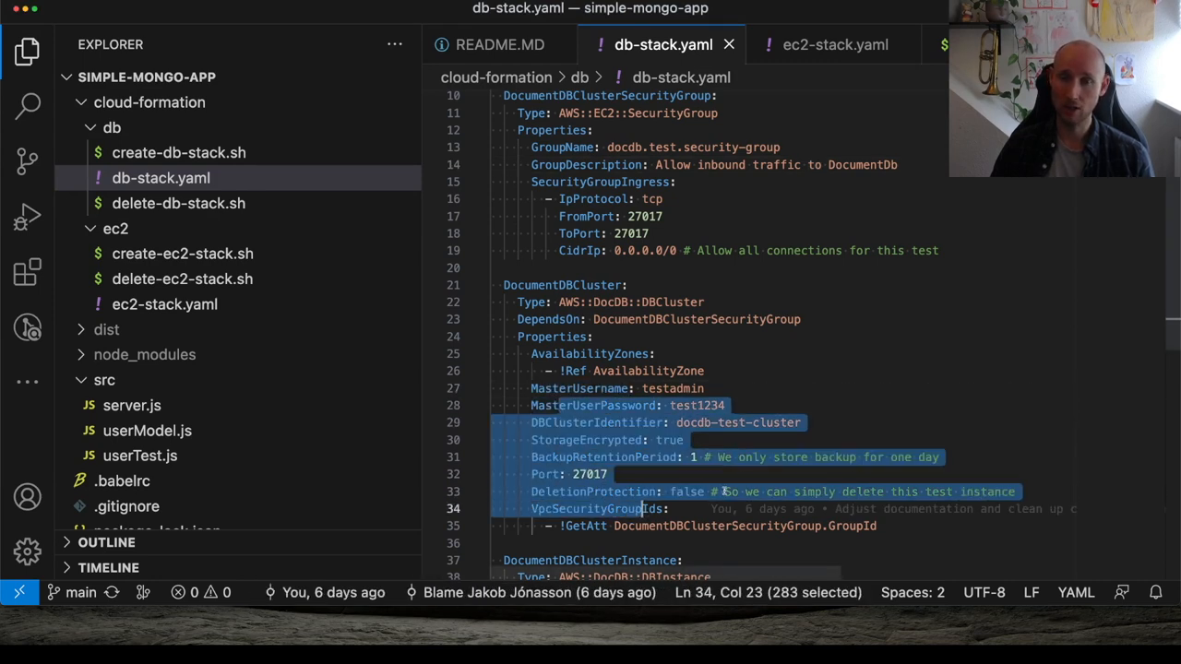
click(597, 474)
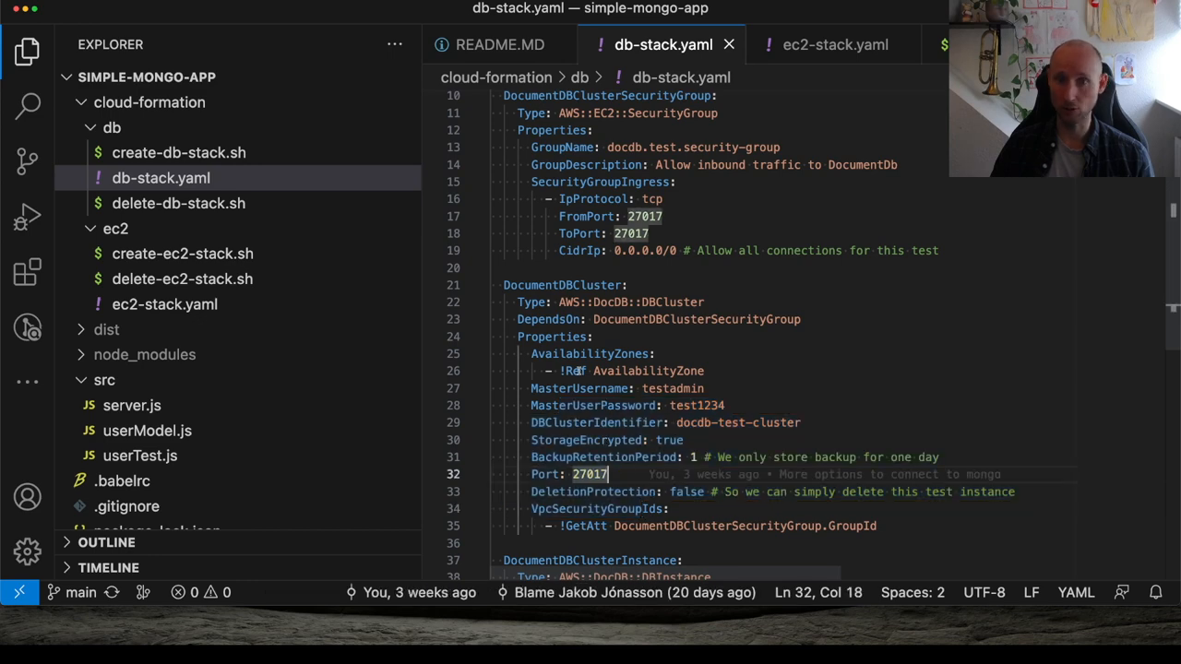
scroll(up, 3)
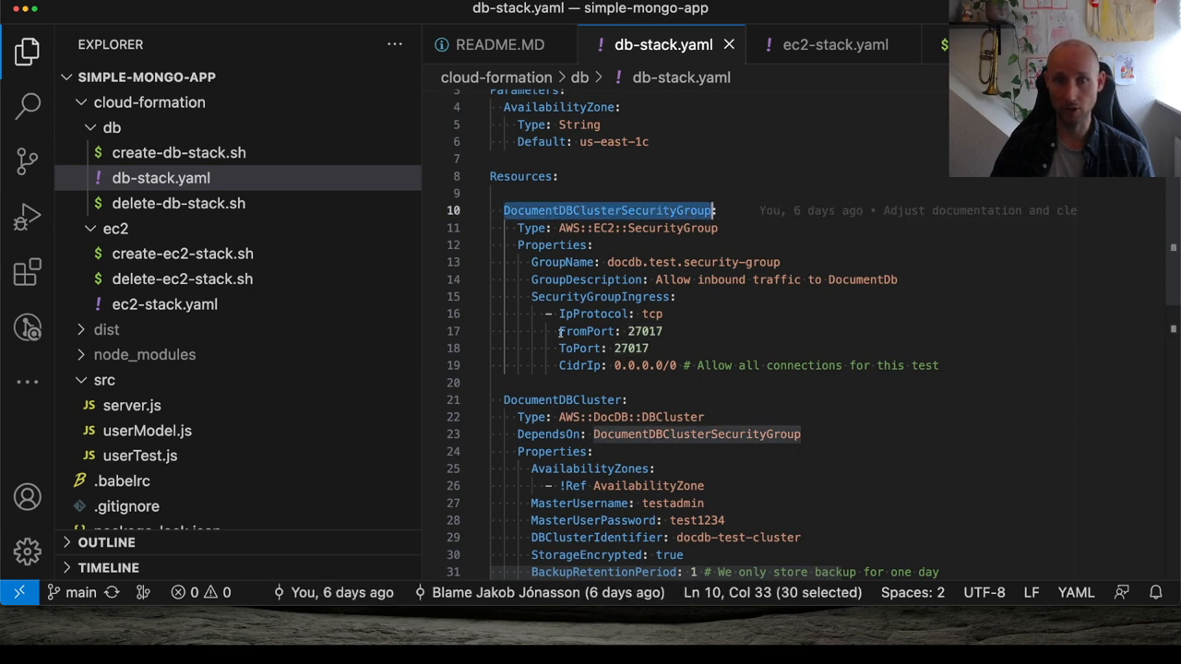
click(800, 366)
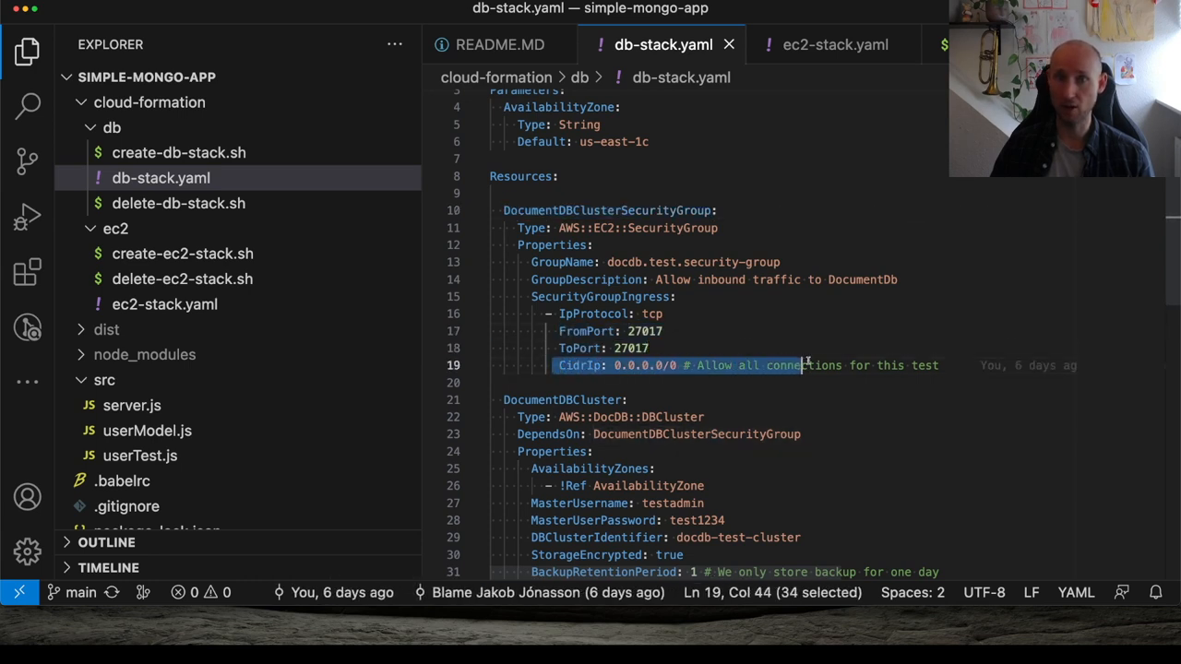
drag(801, 366, 905, 365)
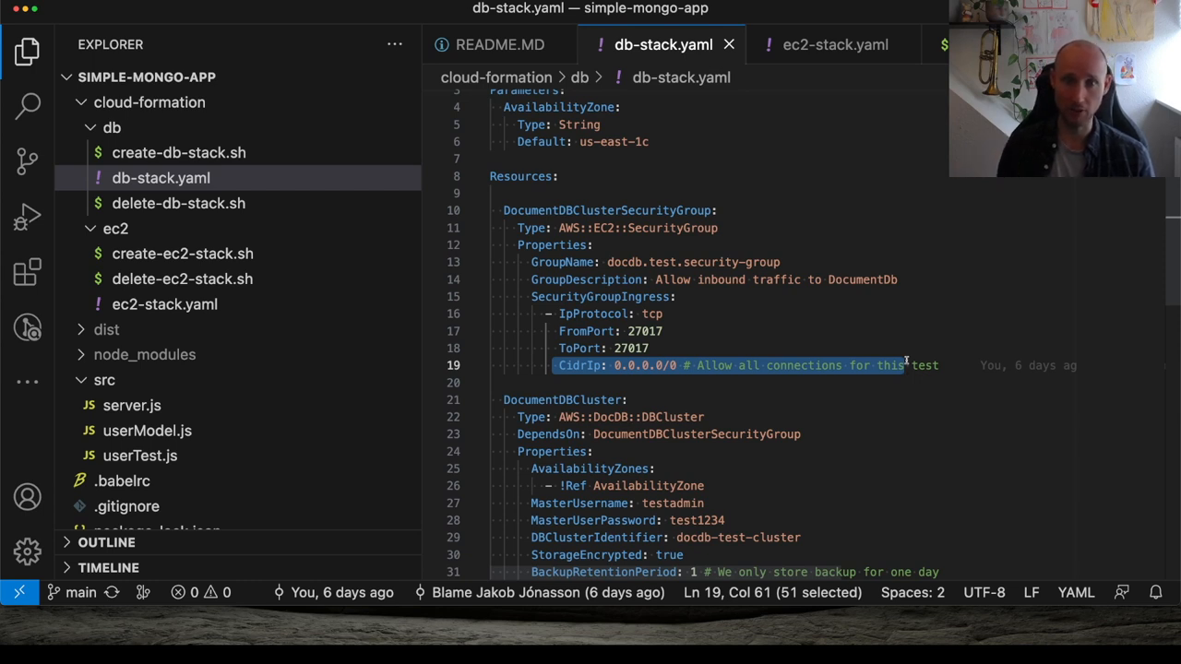
Review the cluster's VPC security group reference and the db.t4g.medium instance definition.
scroll(down, 3)
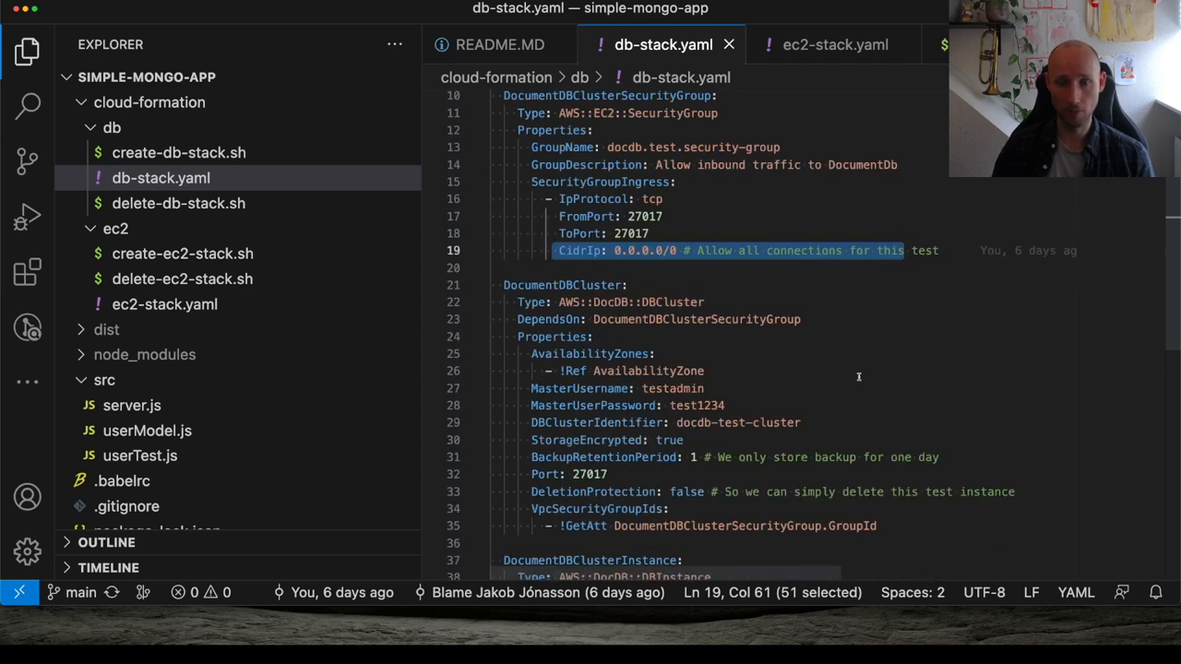
click(921, 536)
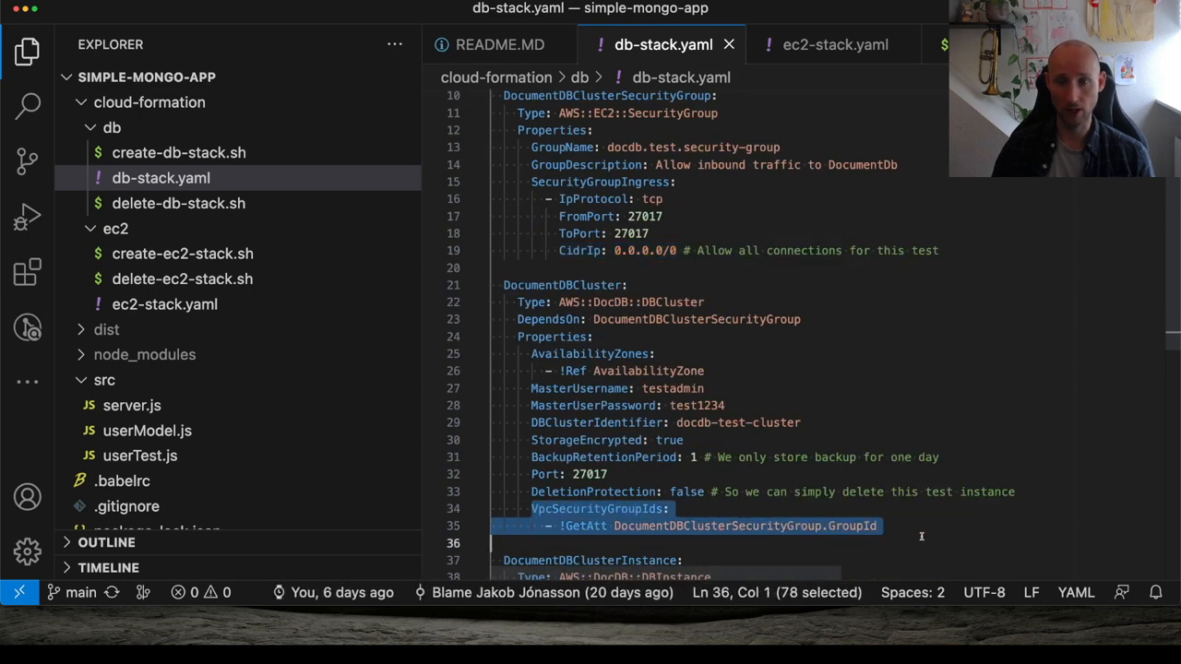
scroll(up, 3)
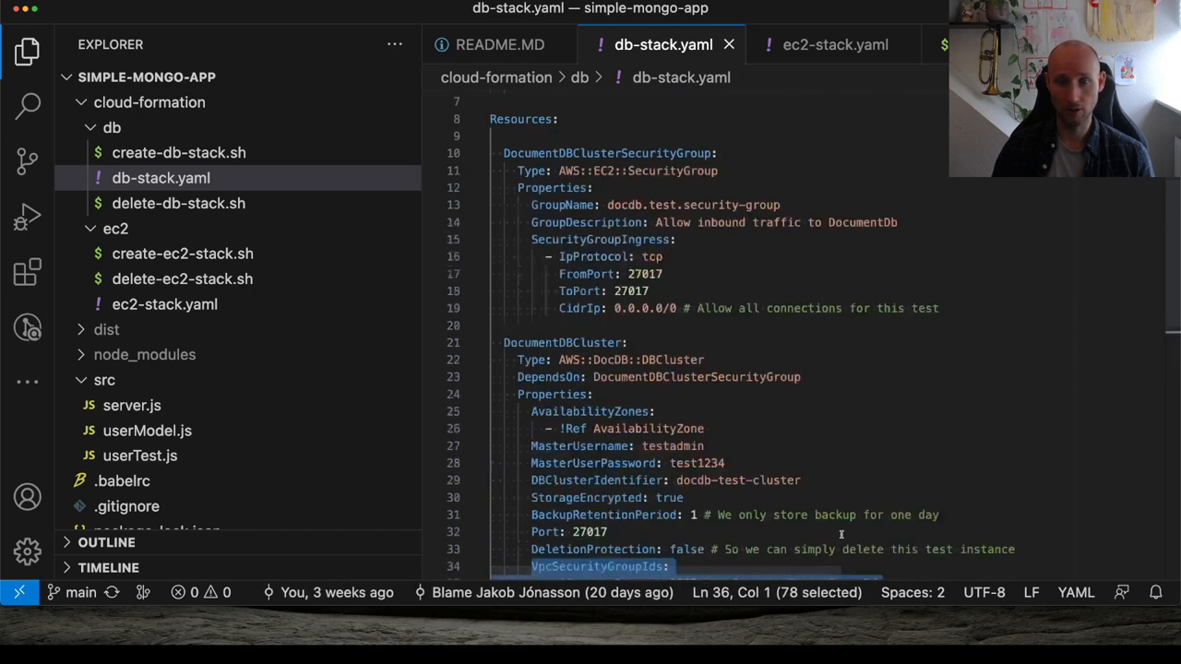
scroll(down, 3)
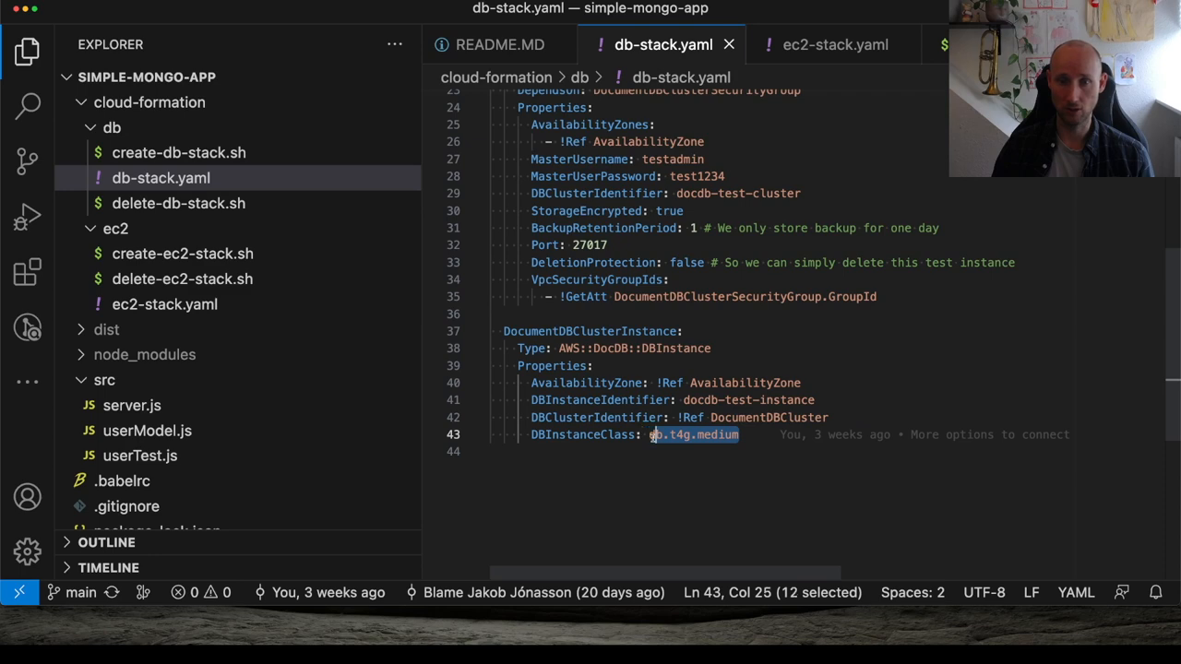
mouse_move(723, 475)
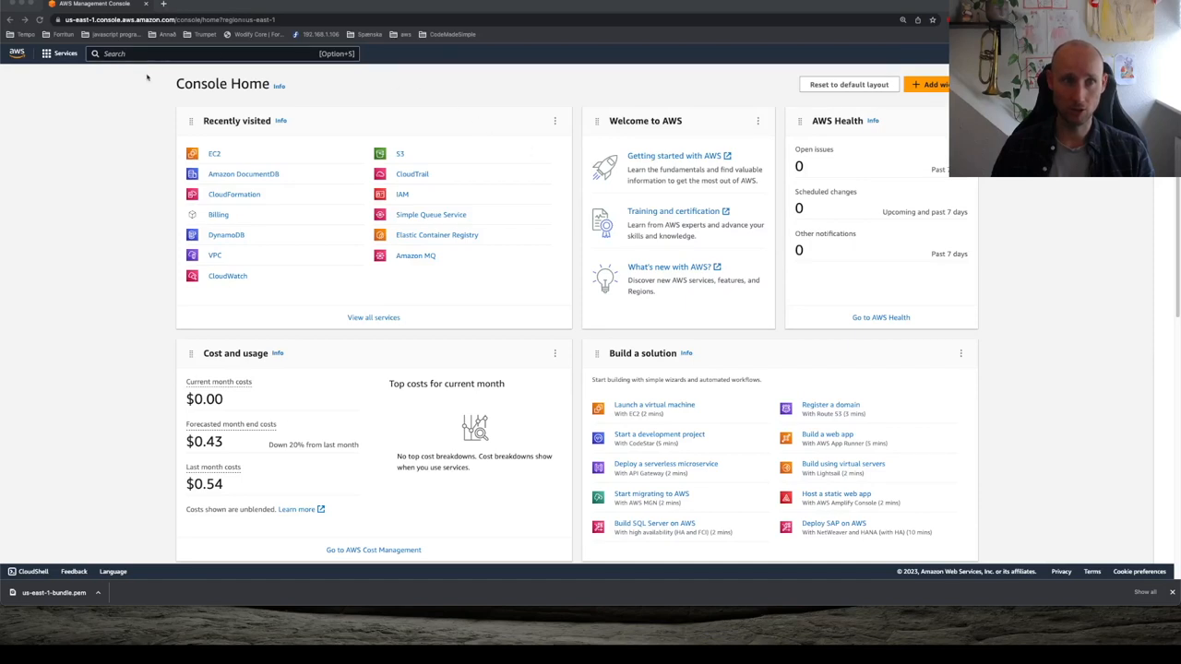
Open CloudFormation and open docdb-test-stack and ec2-test-stack details in new tabs.
click(234, 193)
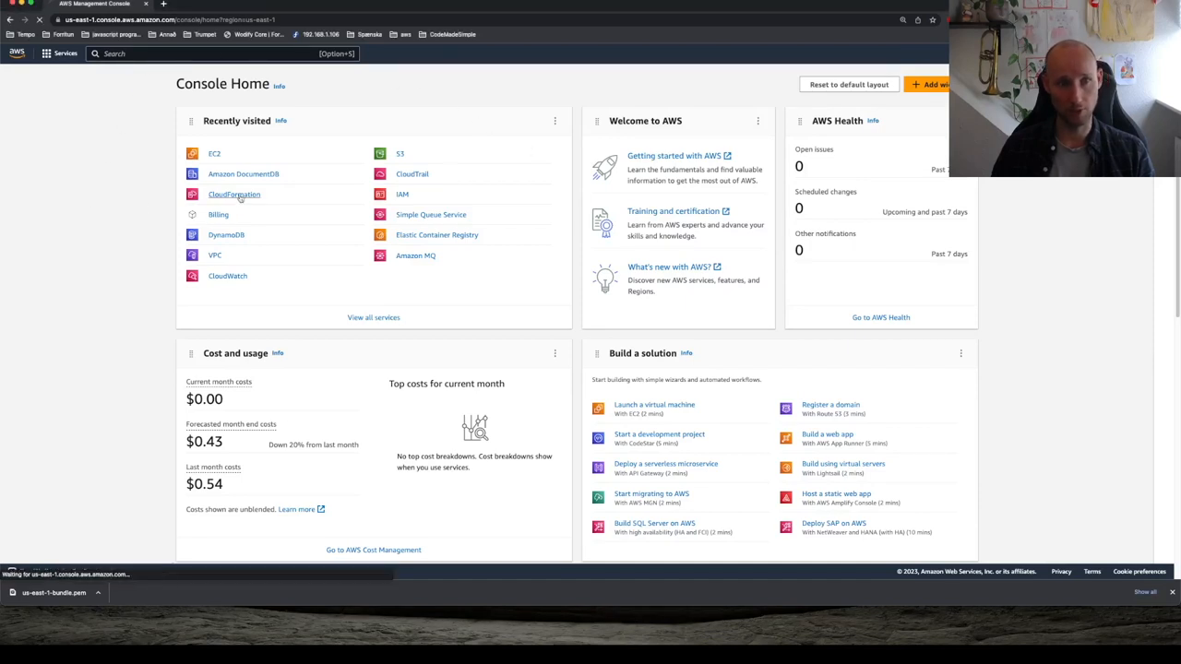
click(233, 194)
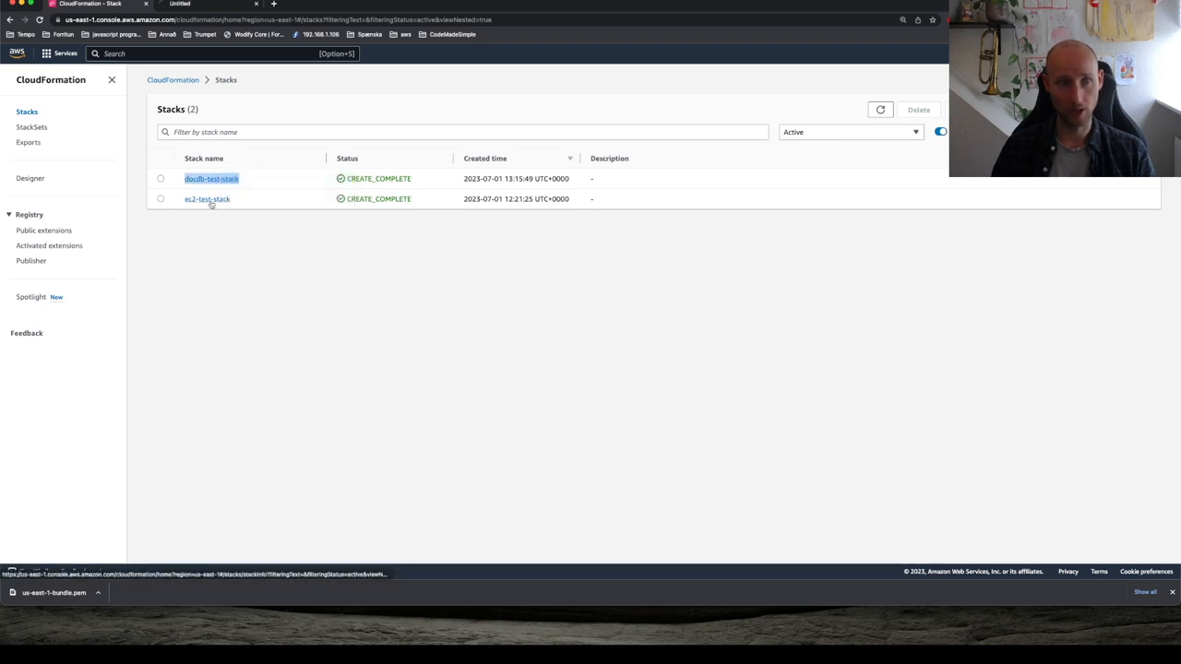
click(207, 198)
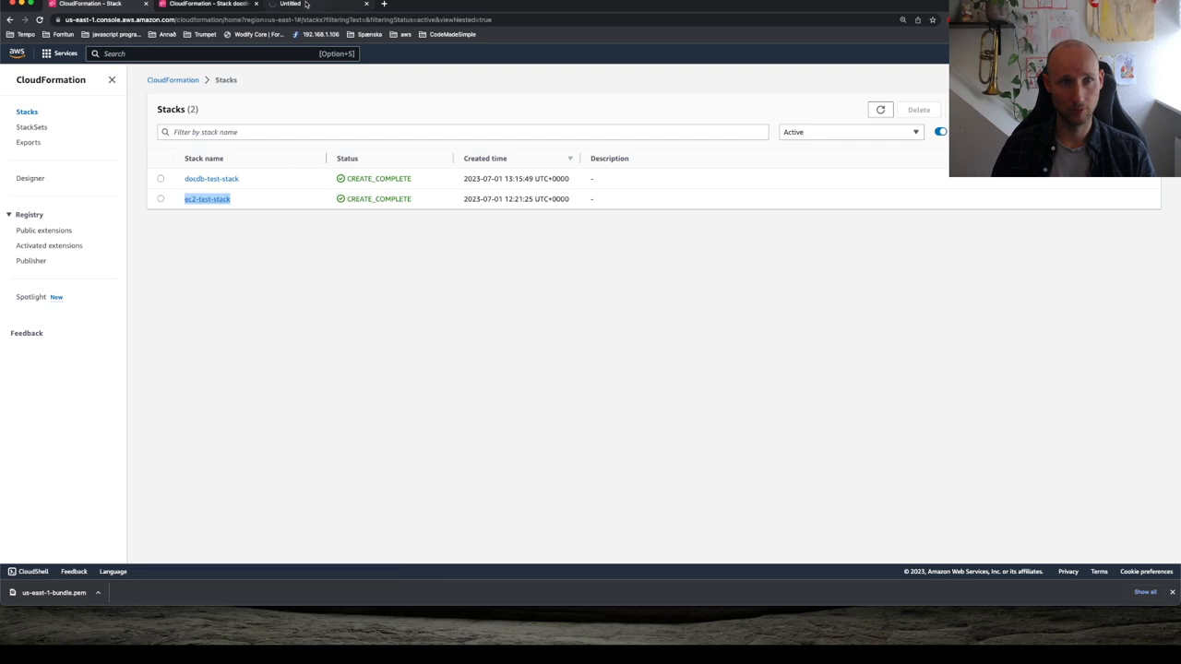
click(207, 199)
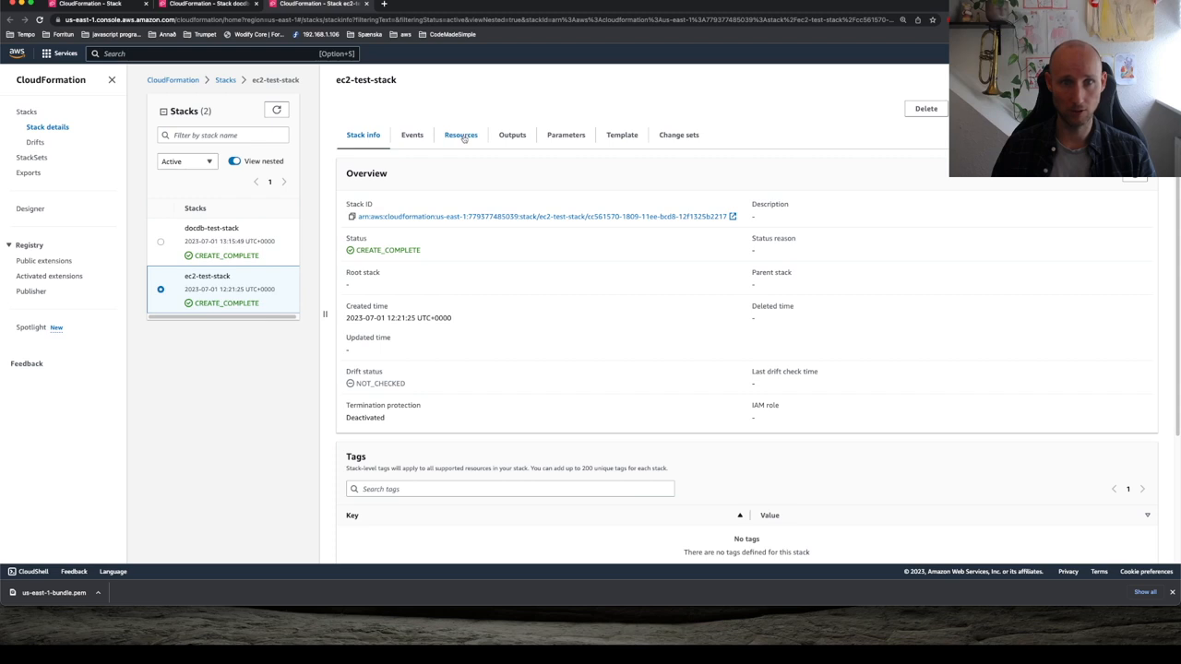
List ec2-test-stack resources and open the EC2 client instance in a new tab.
click(460, 135)
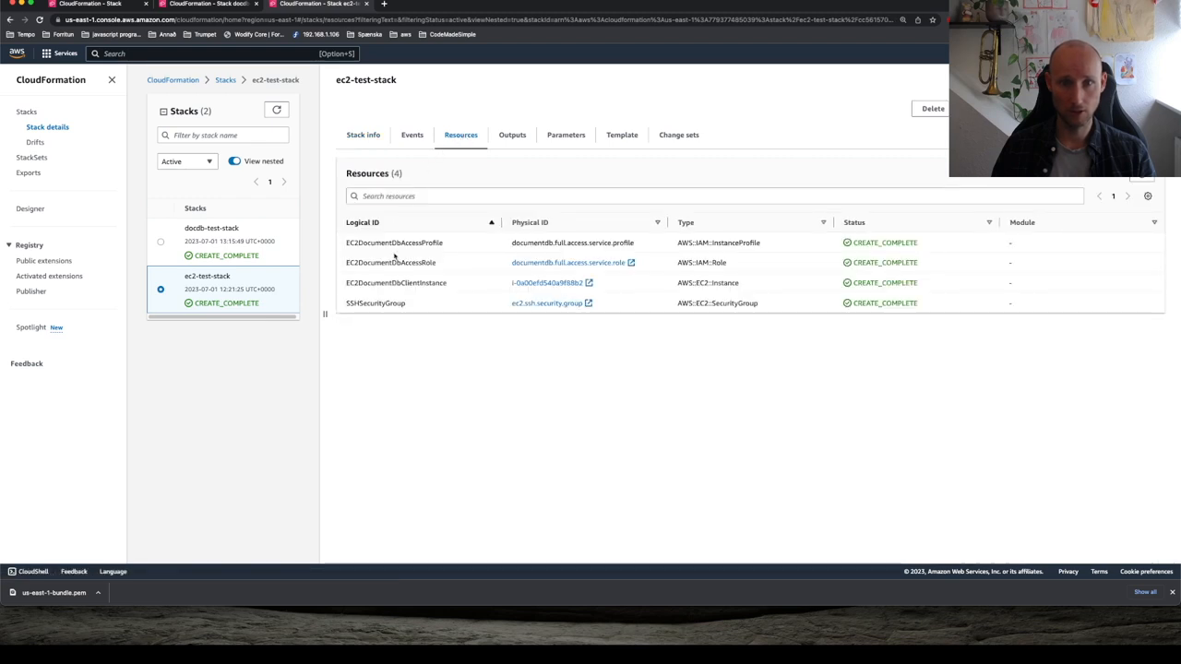
right_click(546, 282)
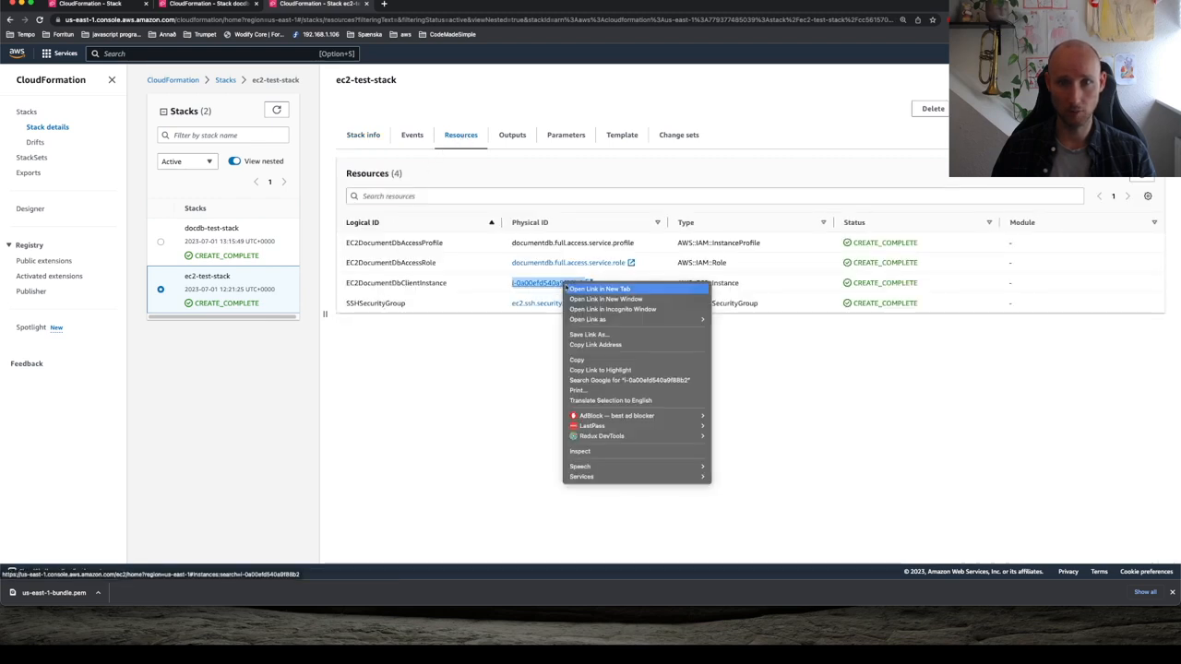
click(598, 289)
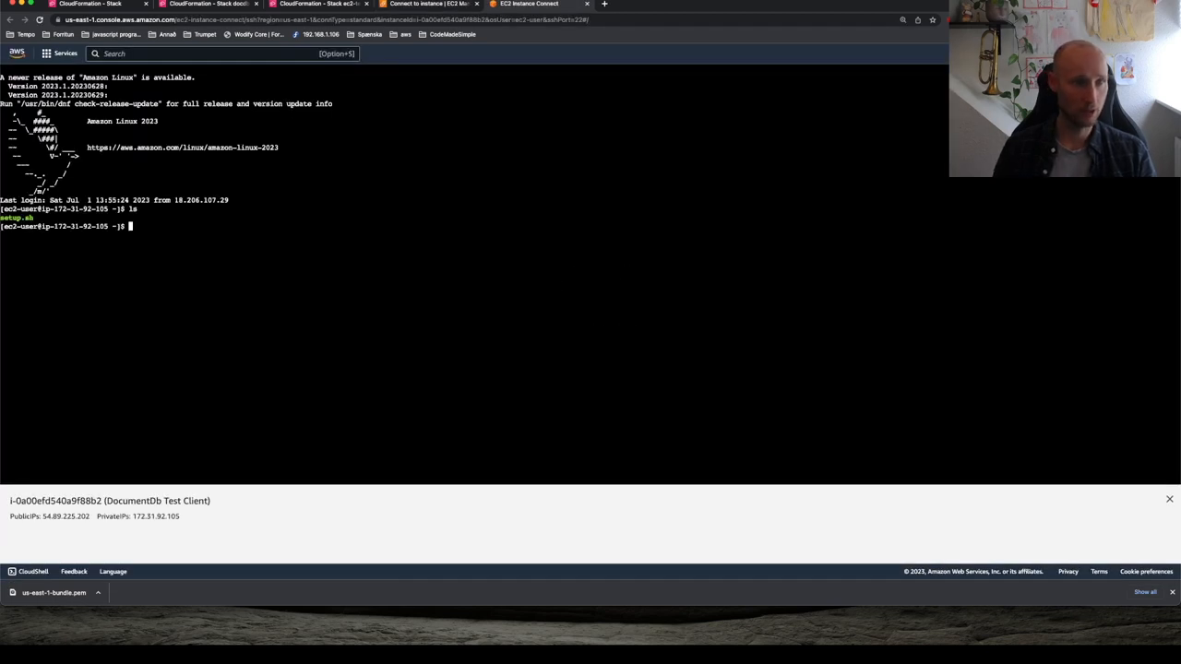
Run ./setup.sh on the instance, then return to the docdb-test-stack details.
text(./setup.sh)
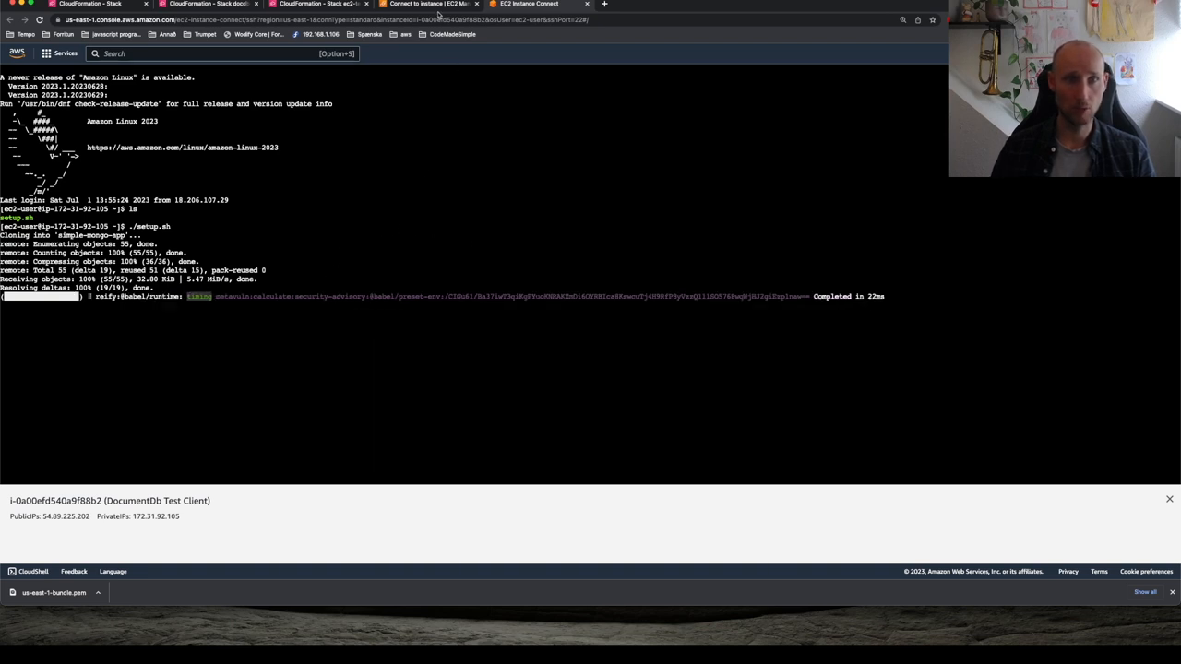
click(207, 4)
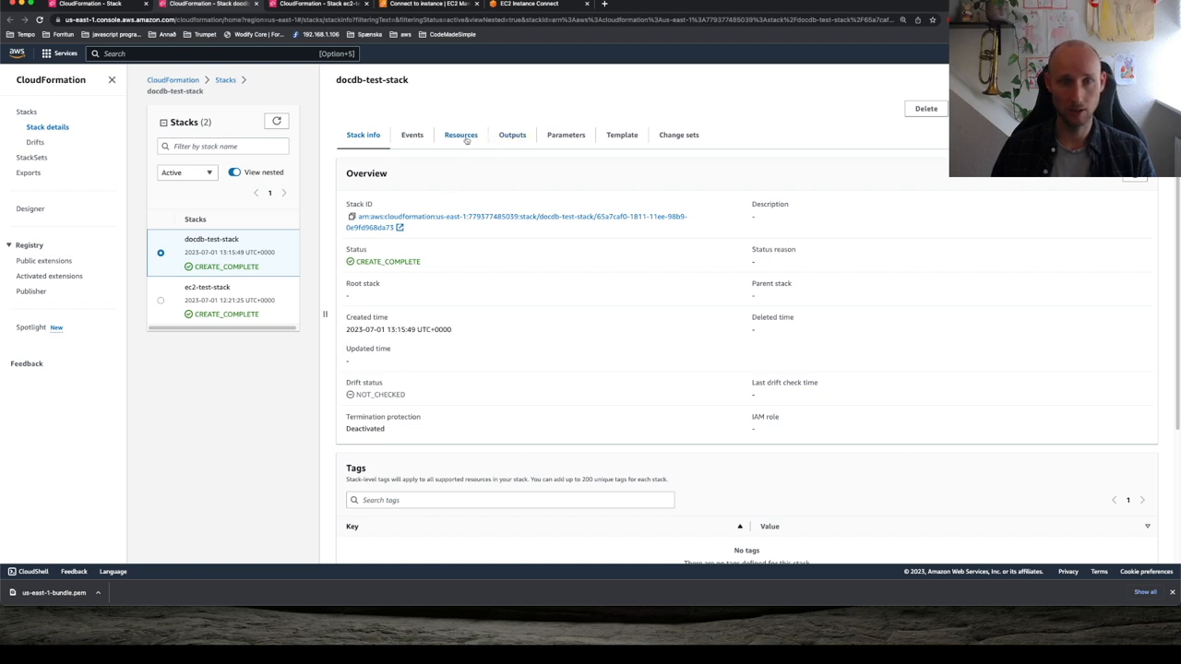
List docdb-test-stack resources, then cd into simple-mongo-app in the instance terminal.
click(460, 134)
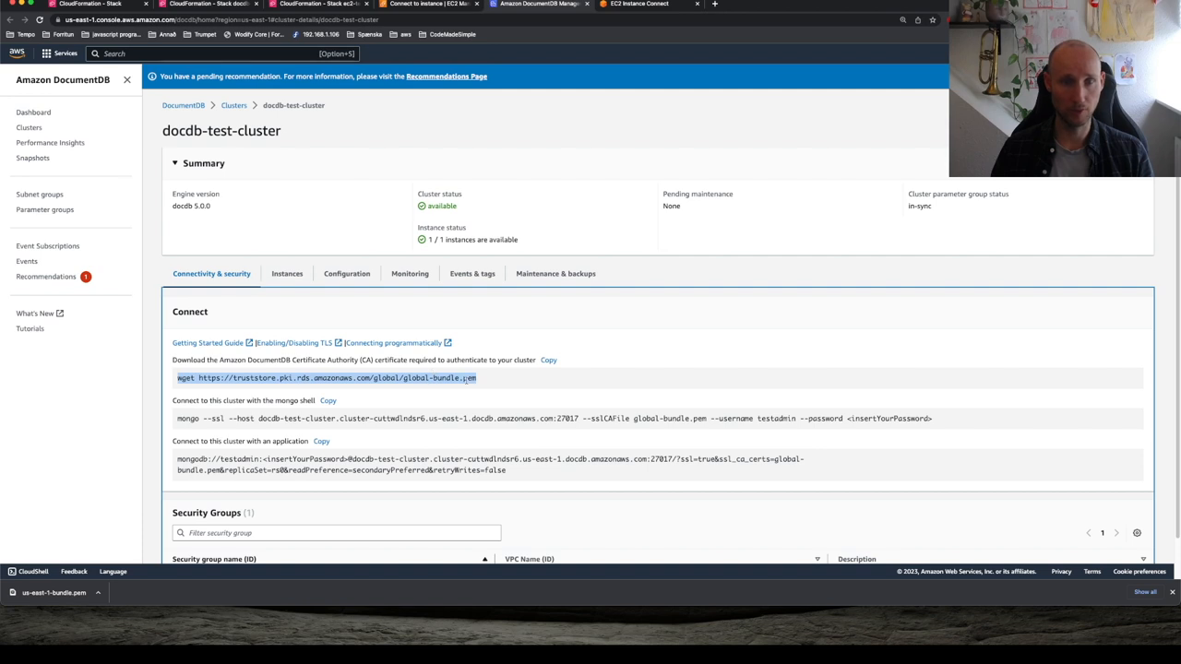
click(638, 3)
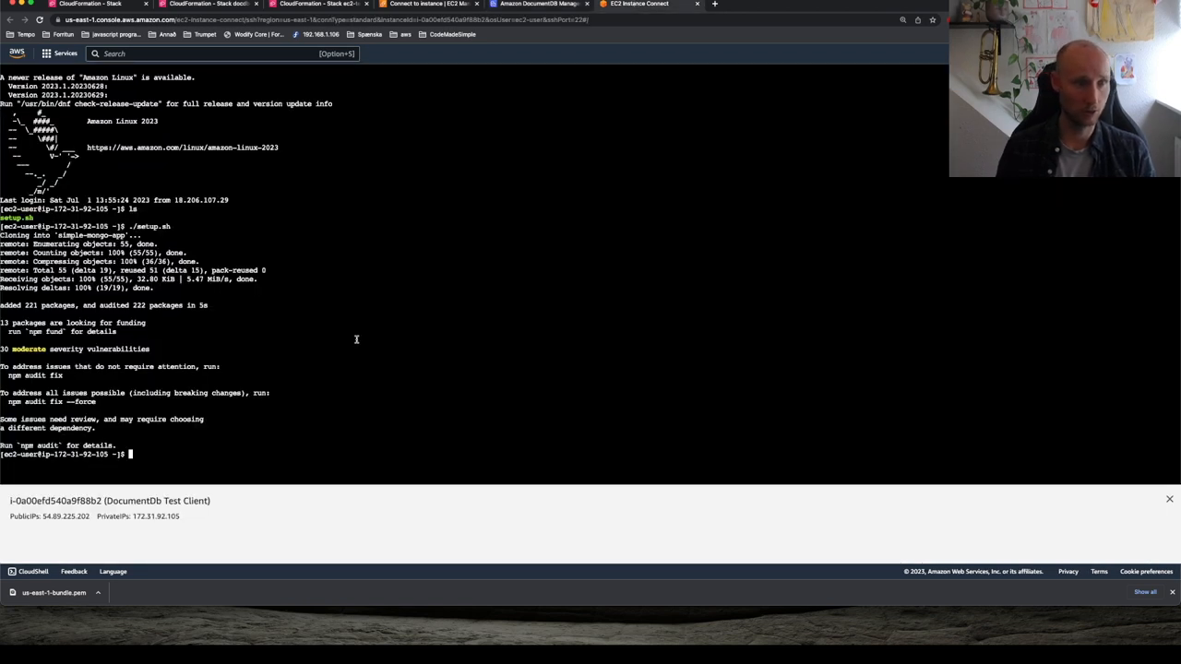
key(Return)
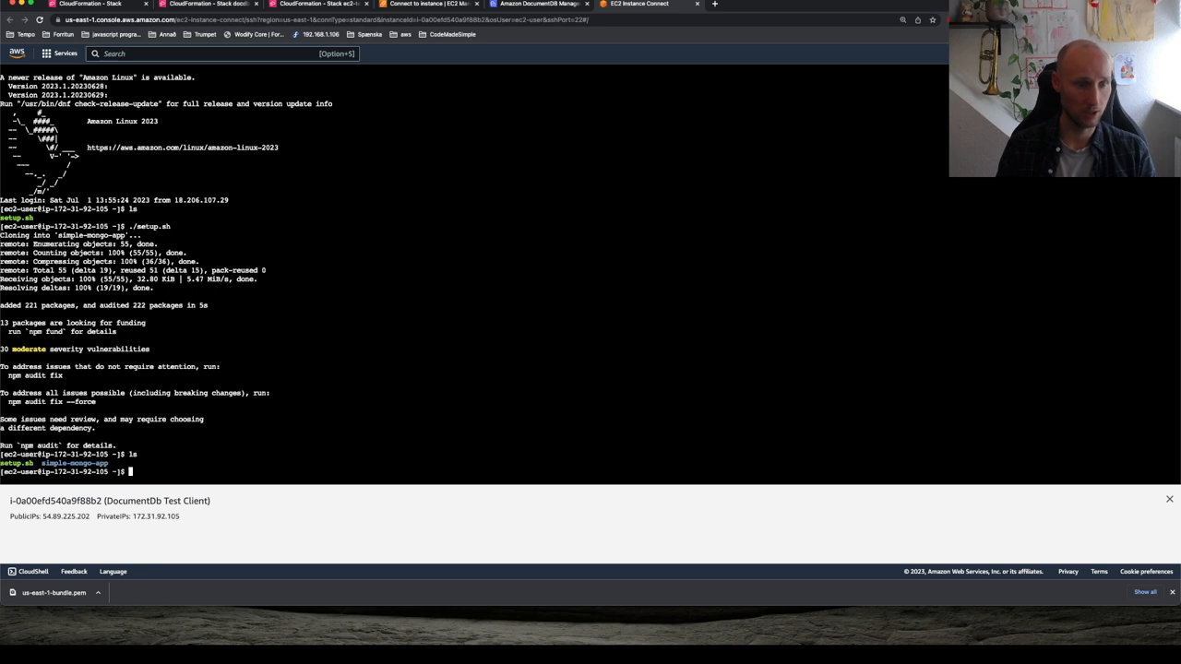
text(cd simple-mongo-app/)
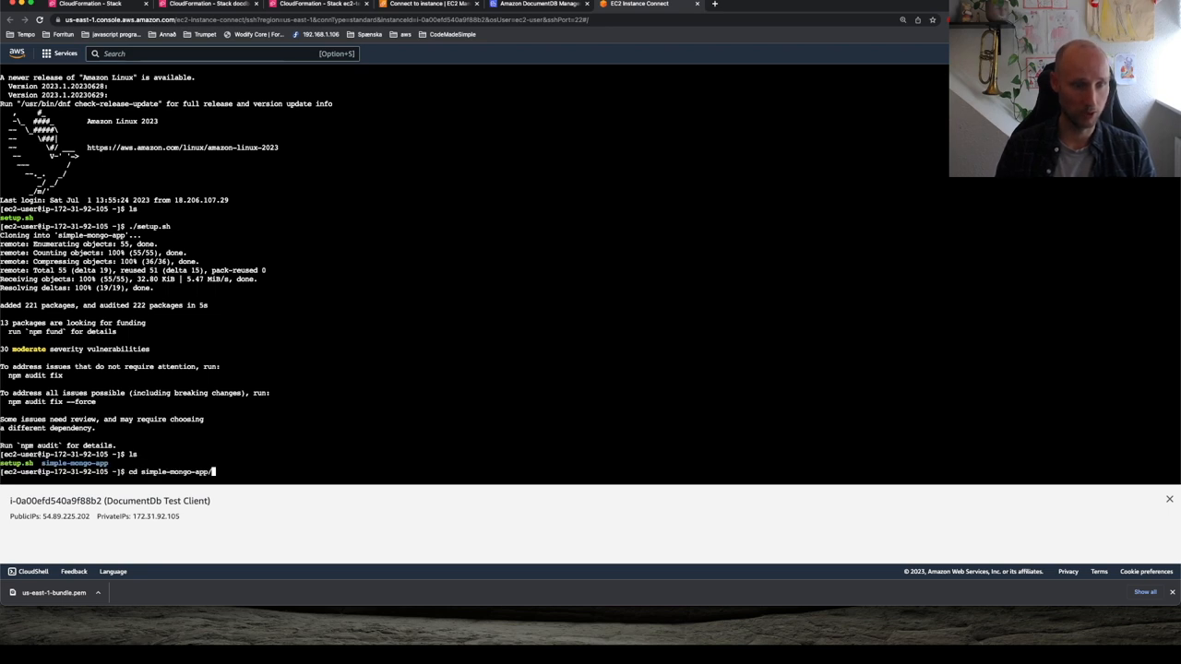
key(Return)
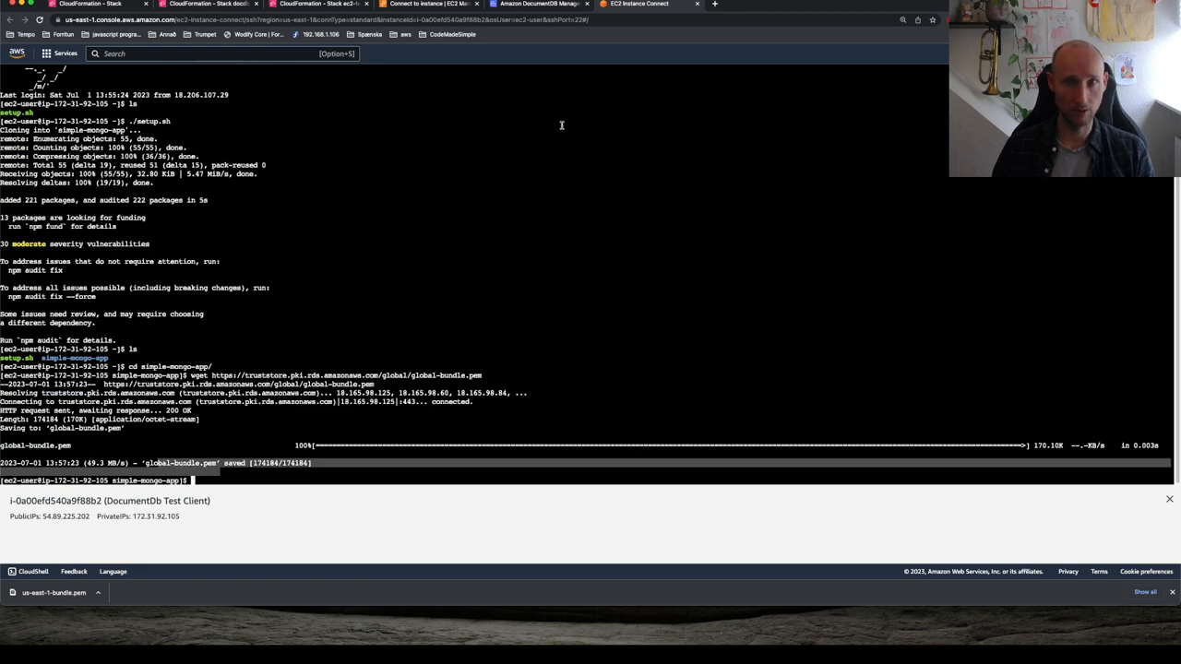
click(540, 3)
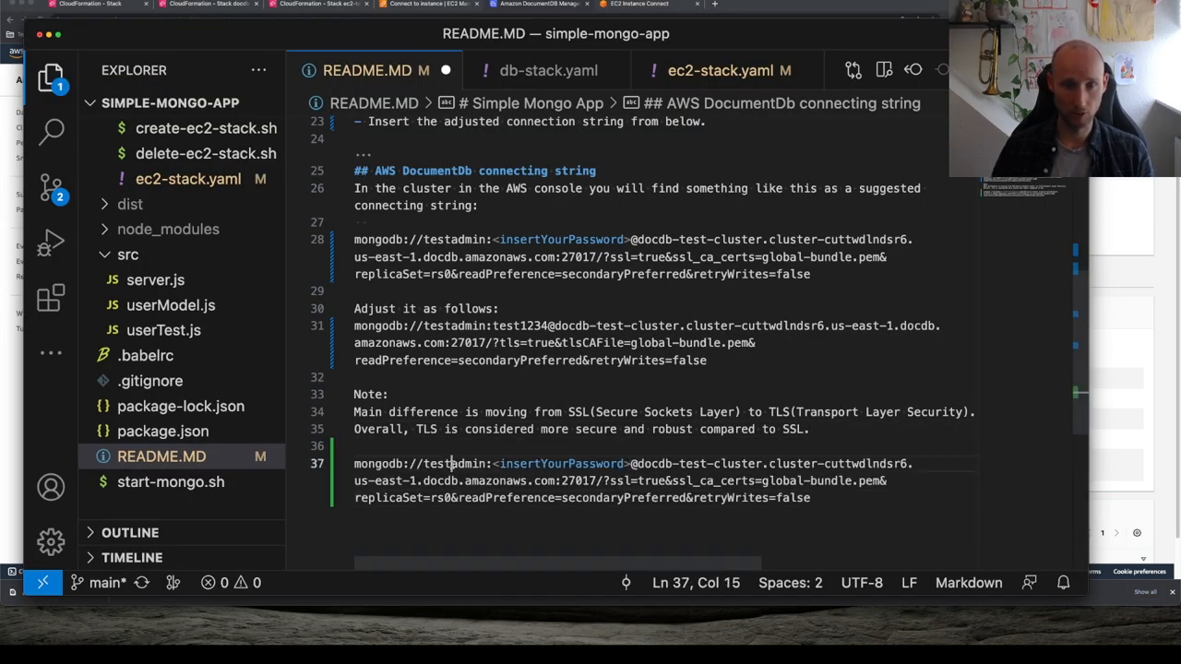
double_click(519, 325)
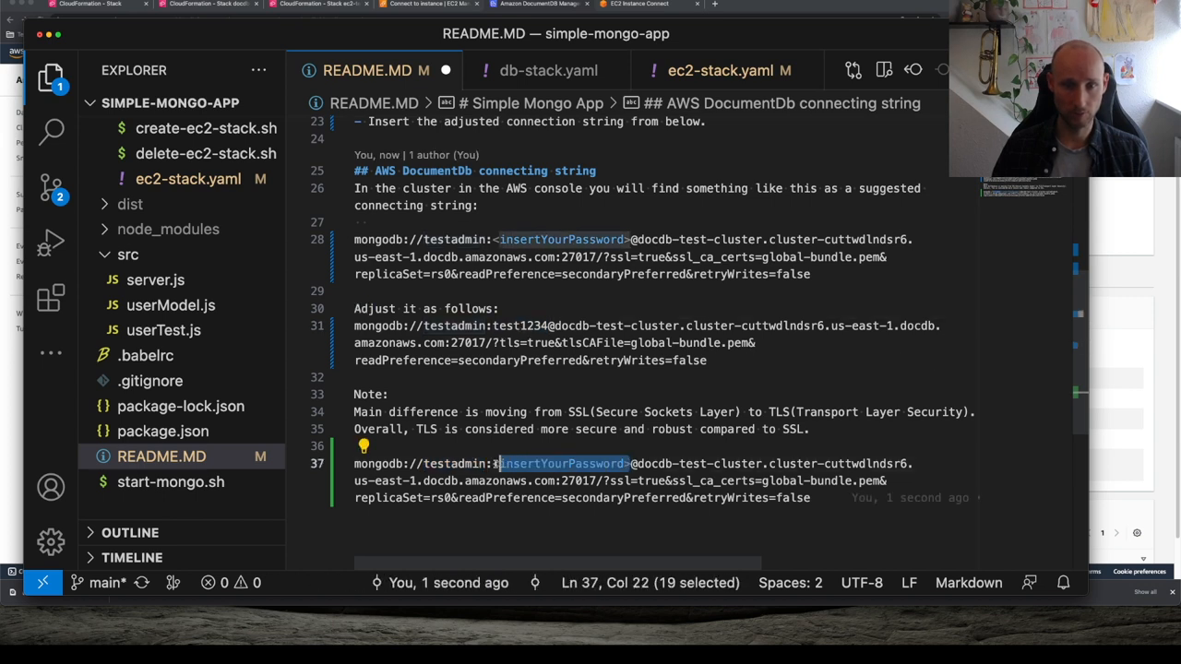
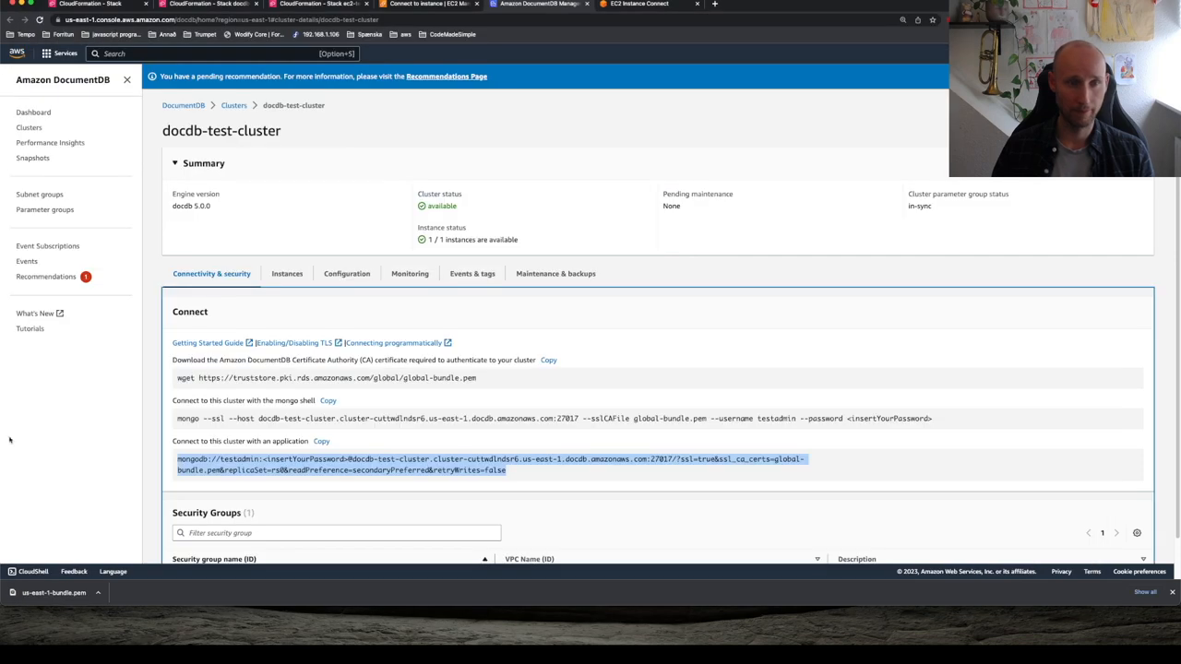
Return to the EC2 instance terminal and begin typing the npm start command.
click(636, 4)
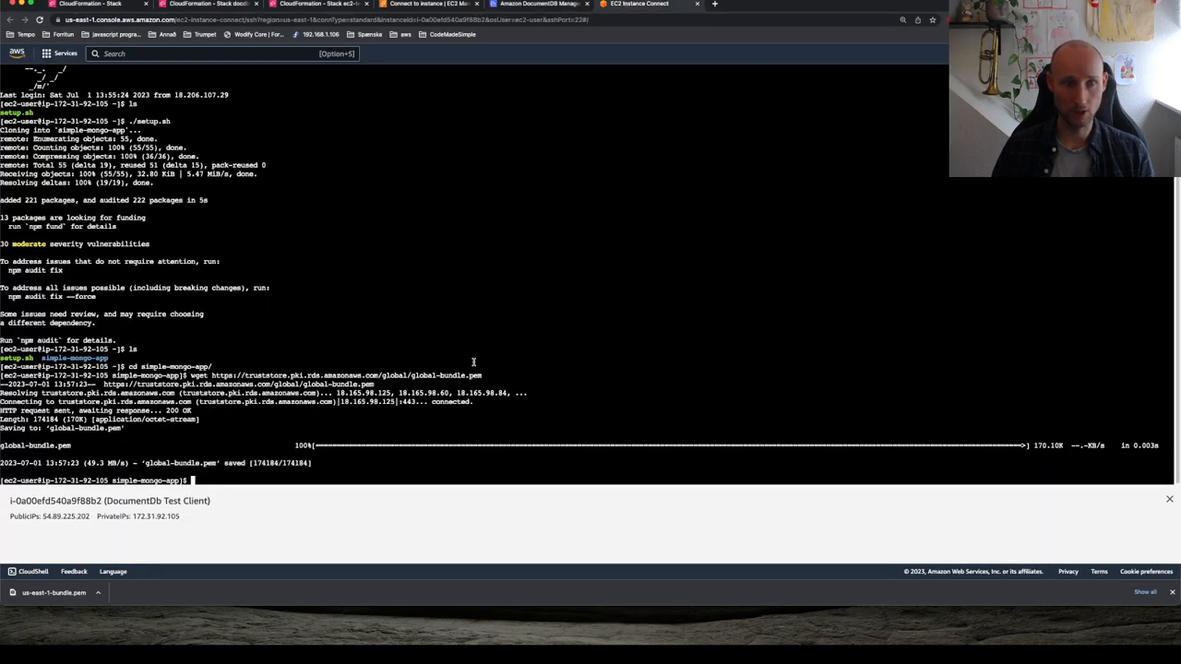
text(npm s)
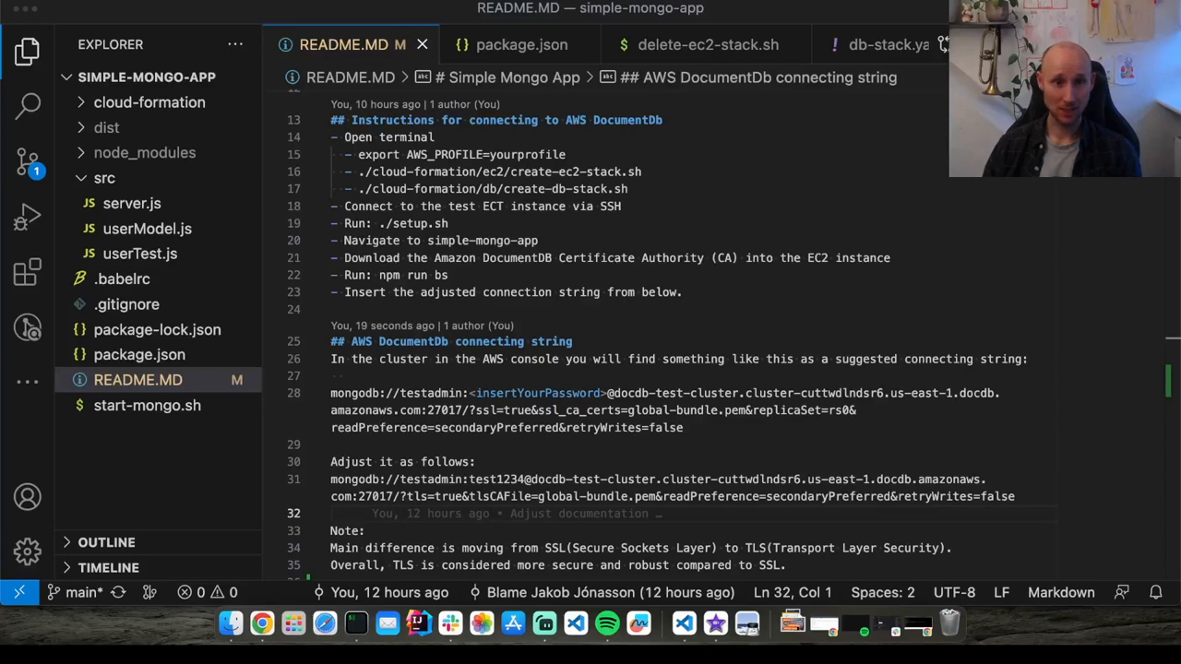
Run ./cloud-formation/ec2/delete-ec2-stack.sh in the local terminal to delete the EC2 stack.
scroll(down, 3)
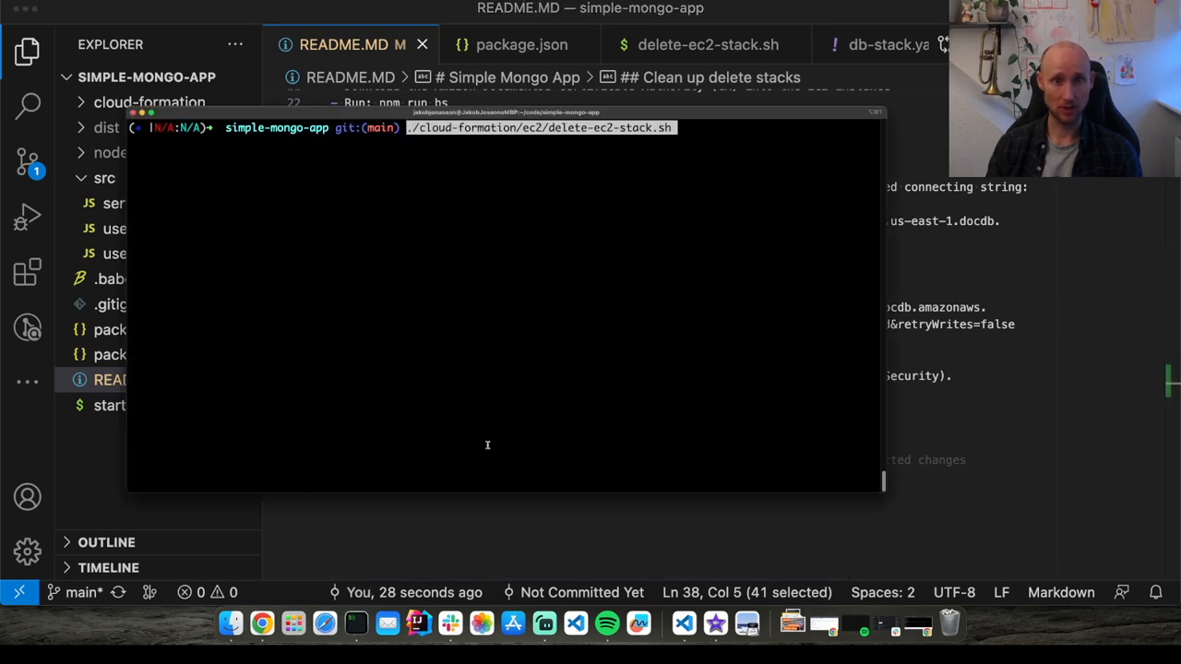
key(Return)
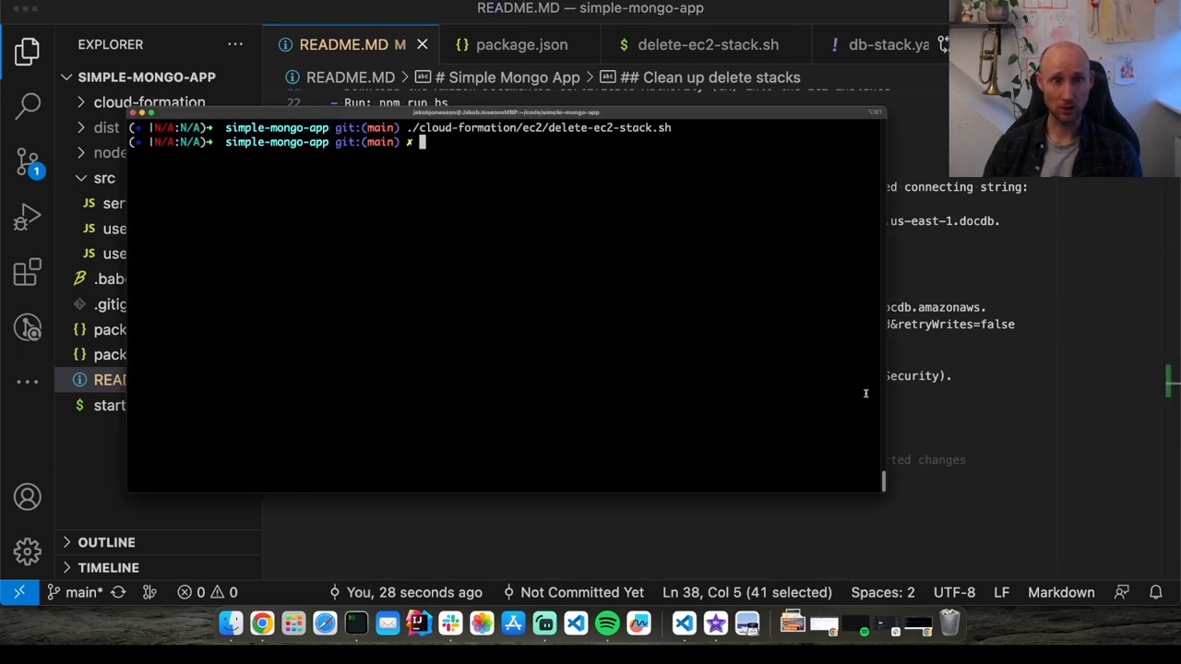